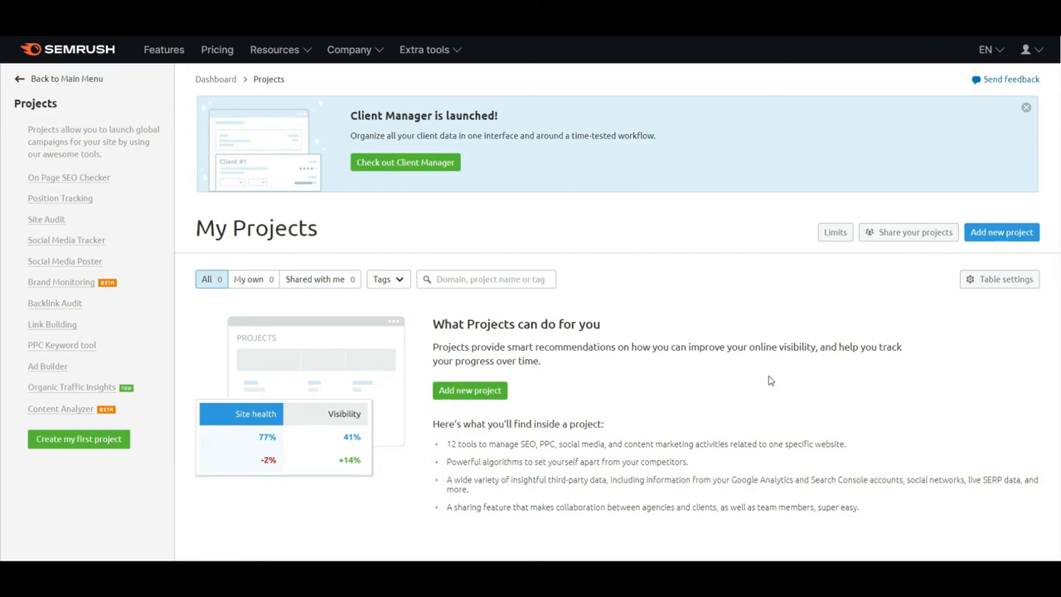
mouse_move(461, 394)
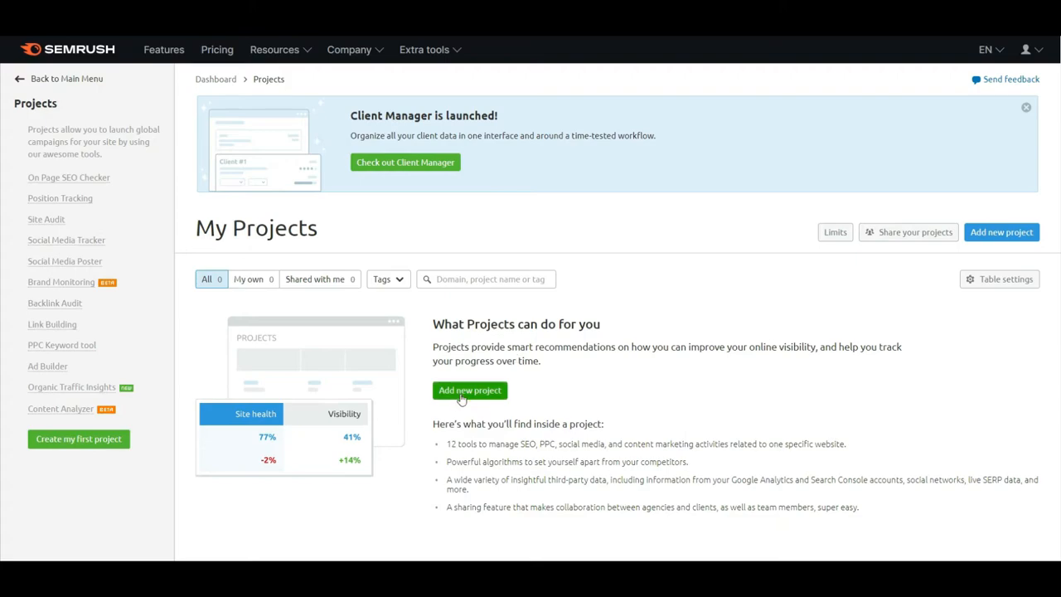
Step: Create a new project named Ciroapp for the domain ciroapp.com
click(469, 391)
text(Ciro)
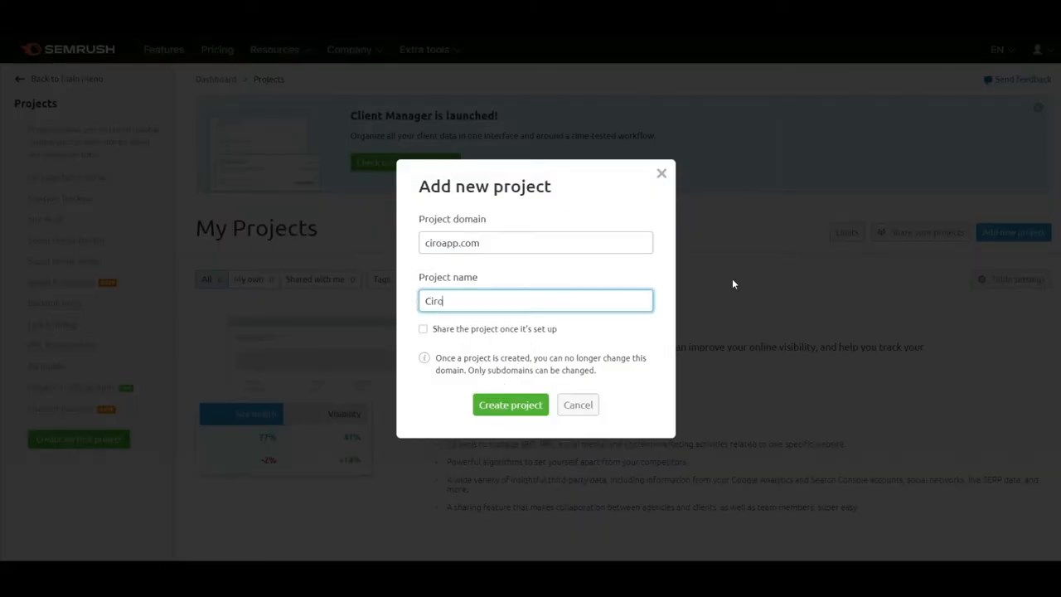
click(510, 404)
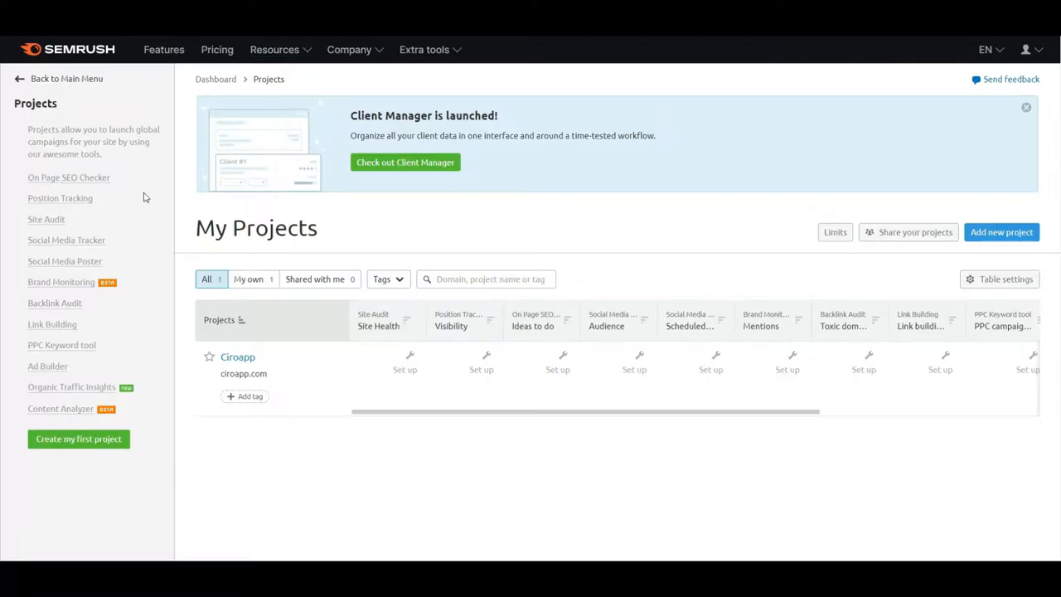
mouse_move(98, 178)
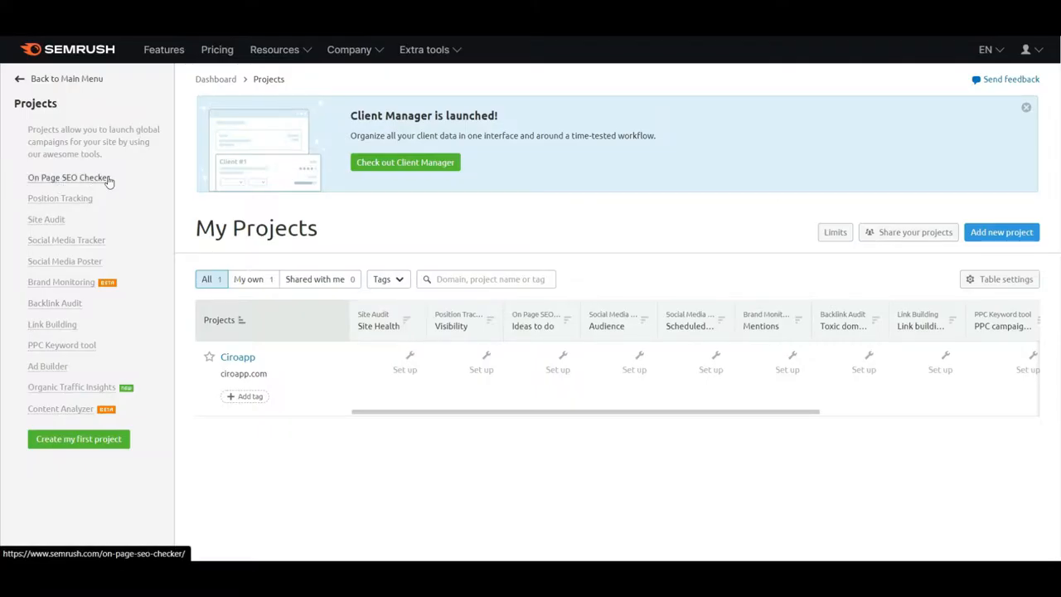
mouse_move(119, 215)
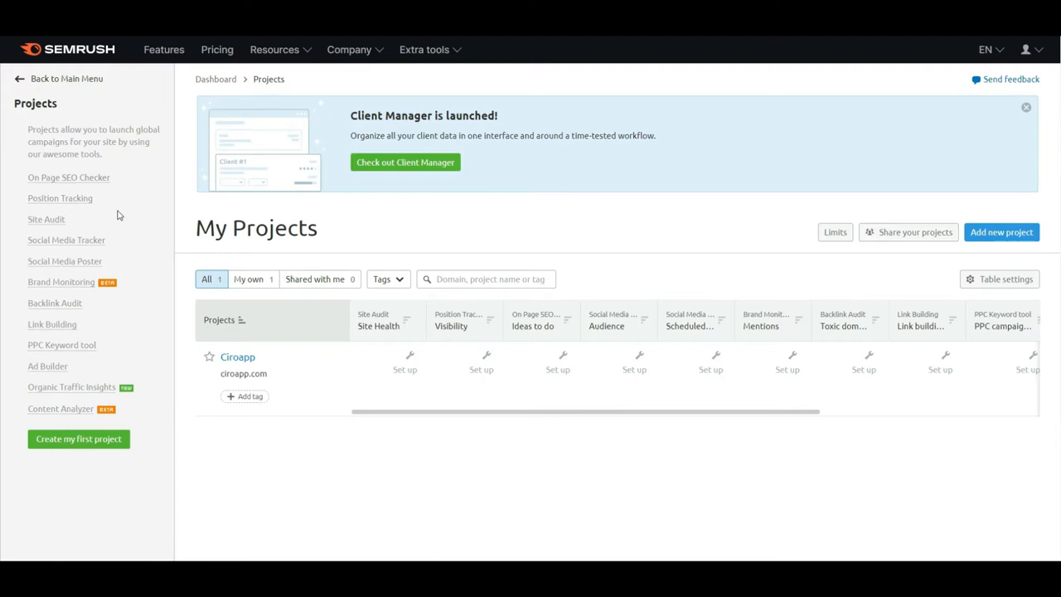
mouse_move(123, 258)
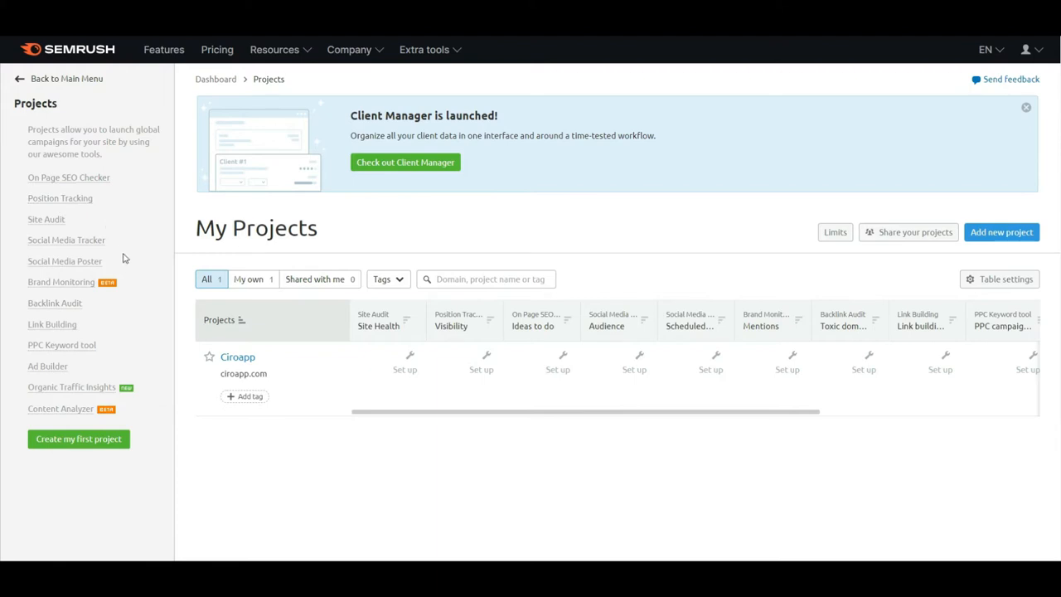
mouse_move(467, 430)
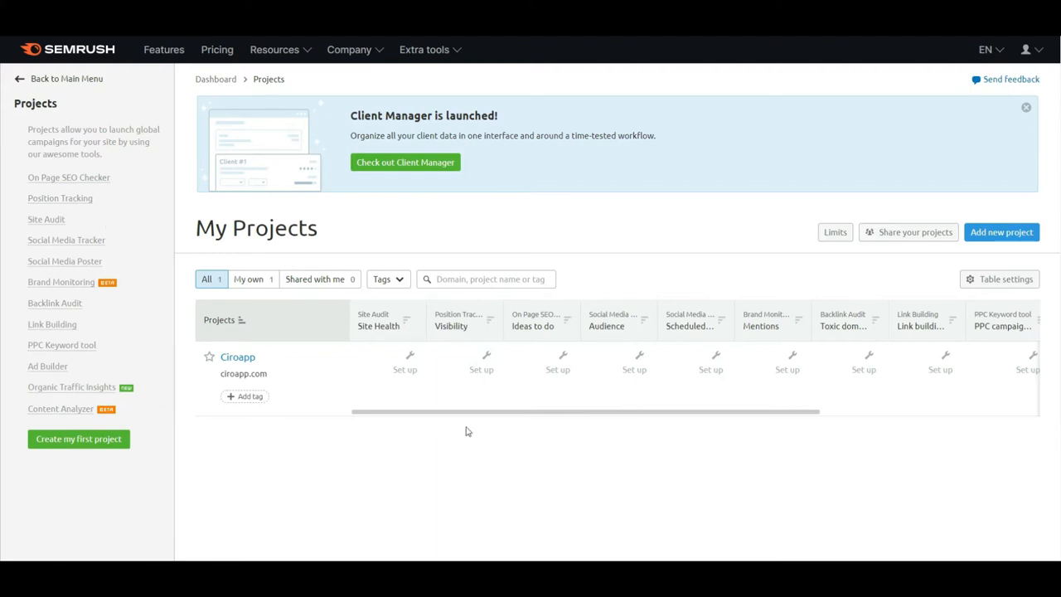
Step: Open the Ciroapp project dashboard from the projects table
click(404, 368)
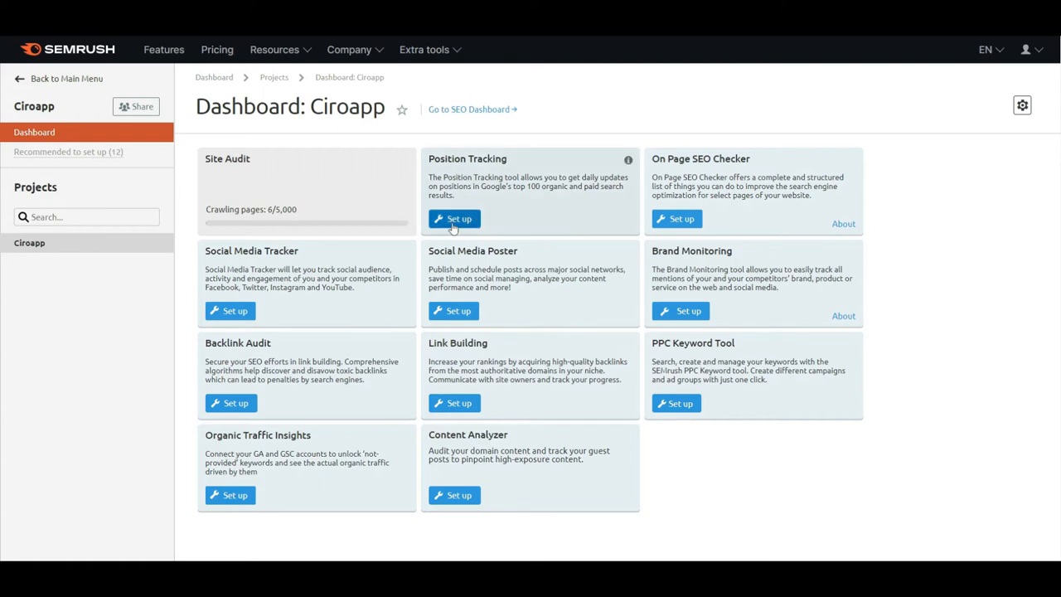
Step: Begin Position Tracking setup and choose Semrush data as the keyword import source
click(454, 219)
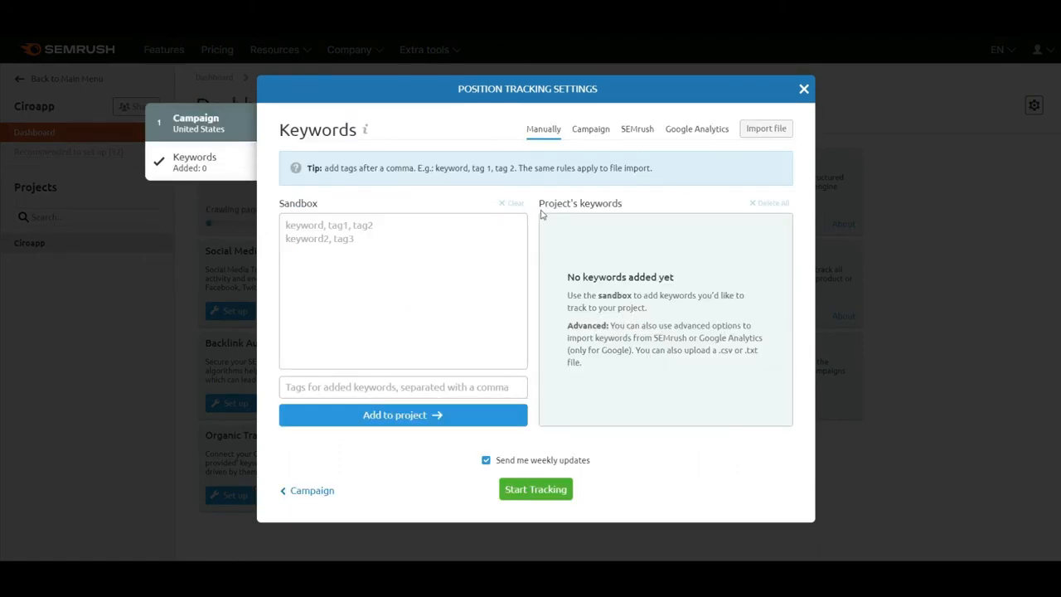
mouse_move(421, 232)
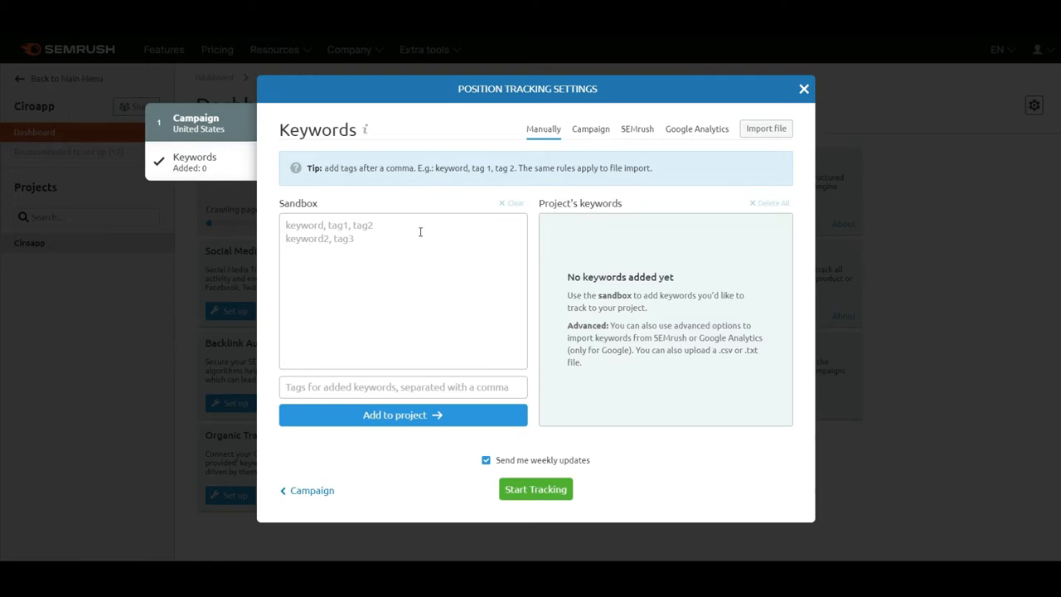
mouse_move(590, 129)
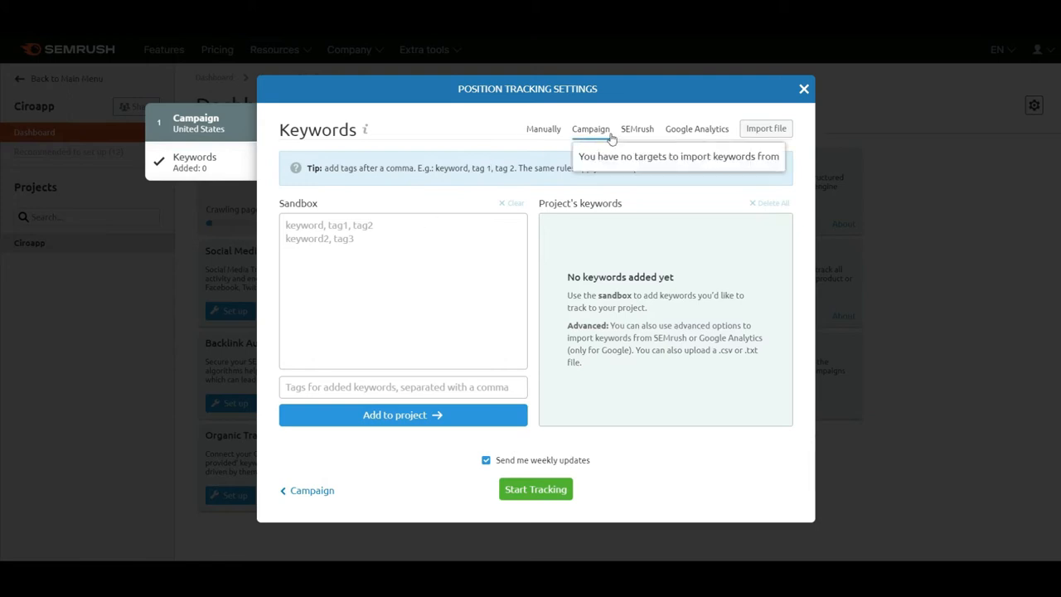
click(637, 129)
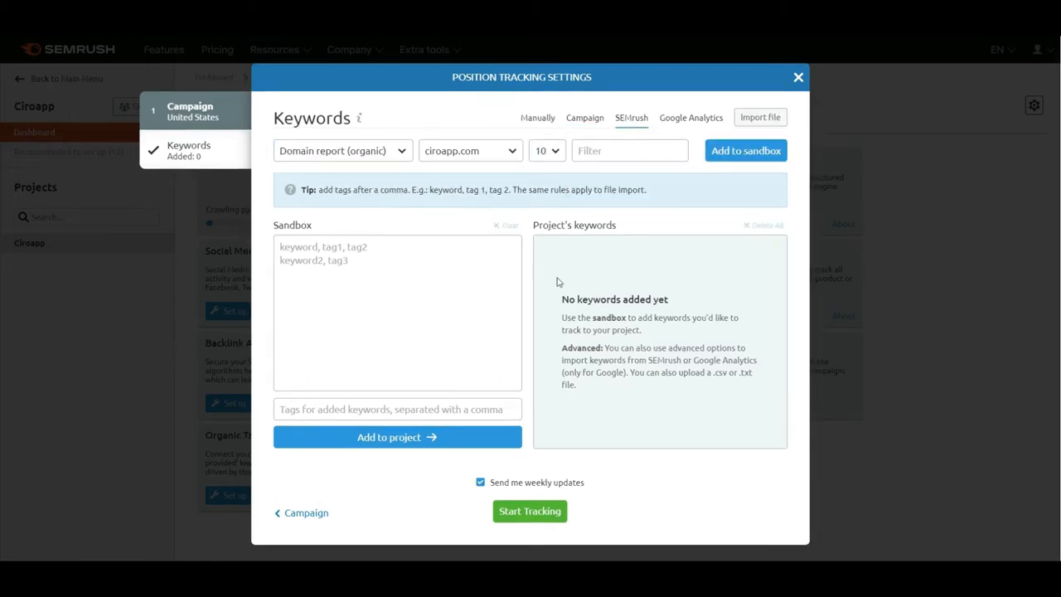
click(689, 116)
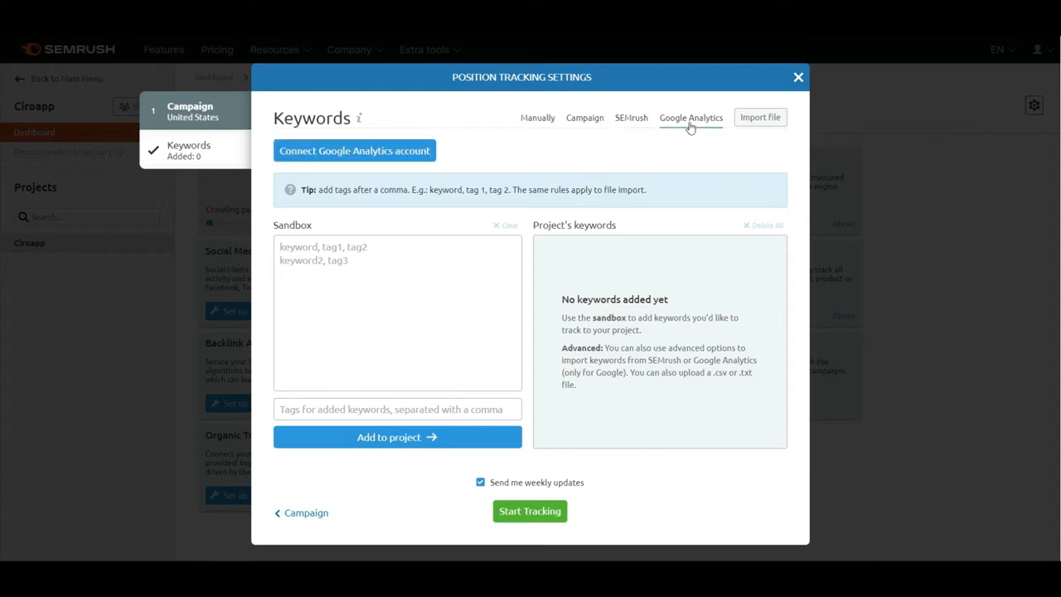
click(630, 116)
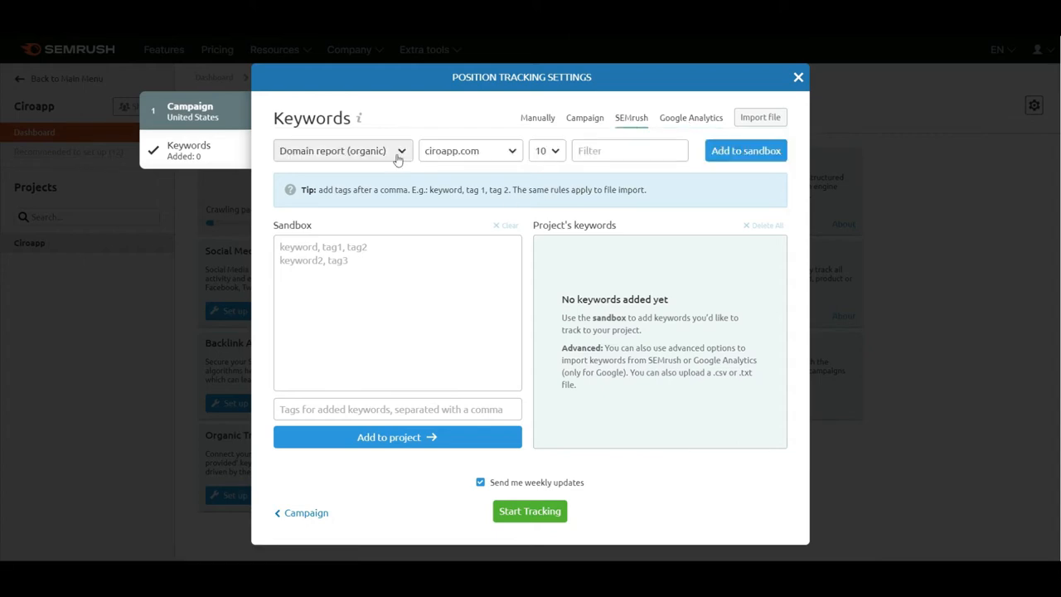
Step: Import 200 organic keywords for ciroapp.com into the project and start tracking them
click(545, 149)
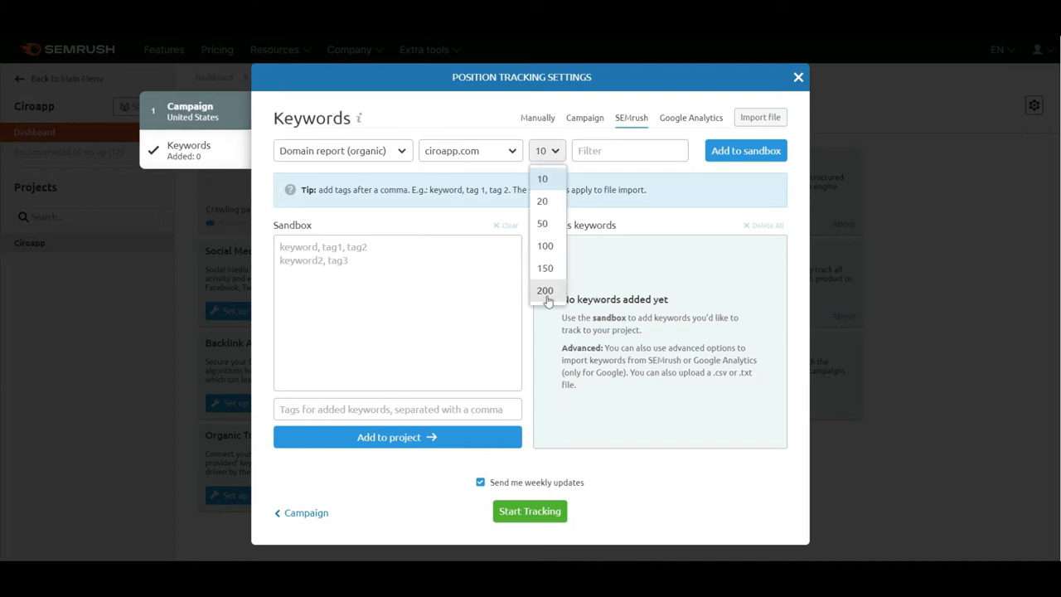
click(543, 288)
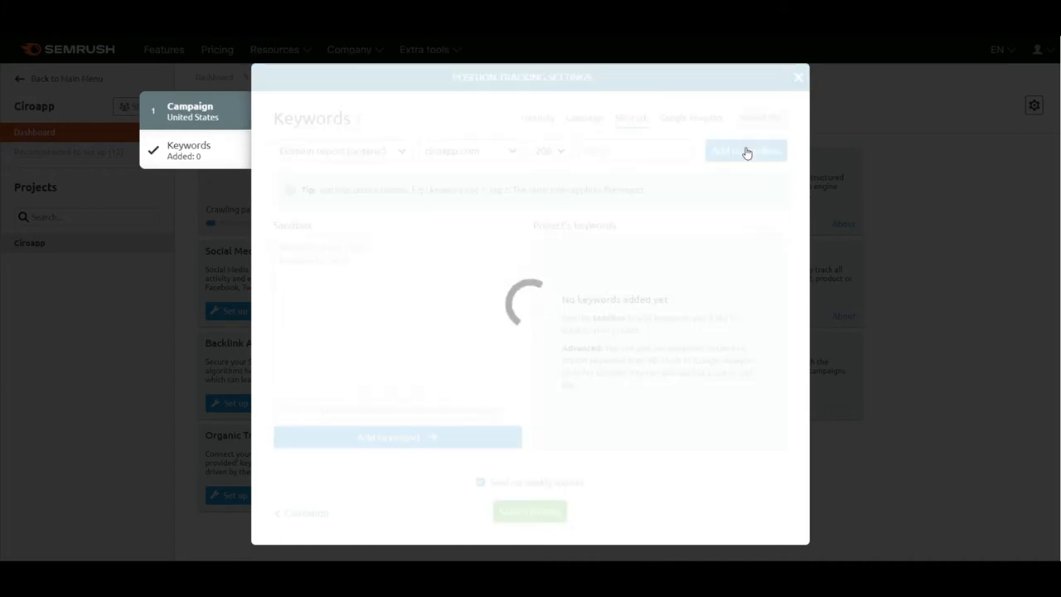
click(745, 149)
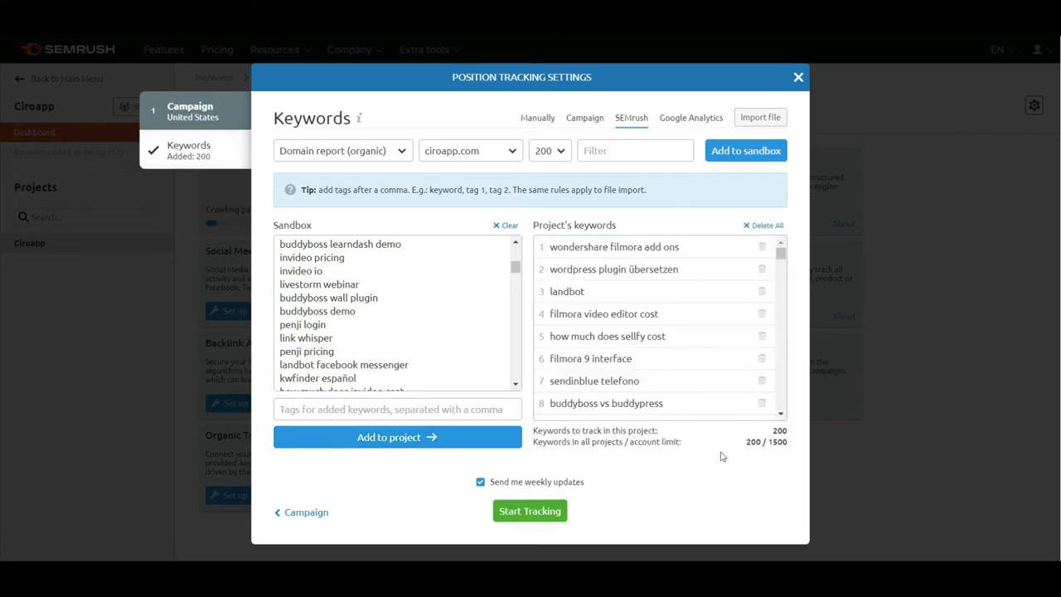
click(530, 511)
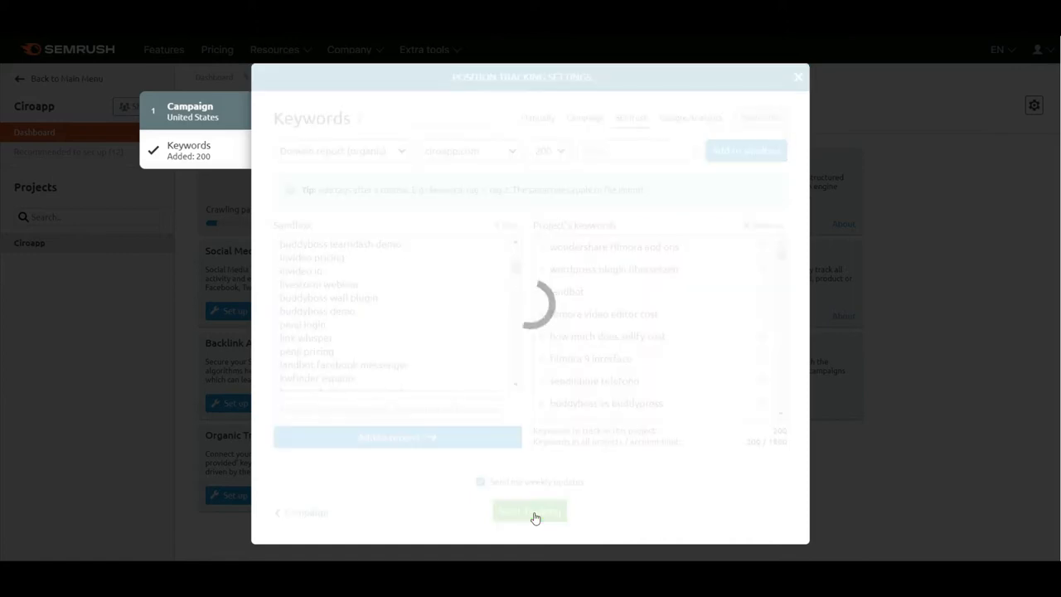
click(531, 511)
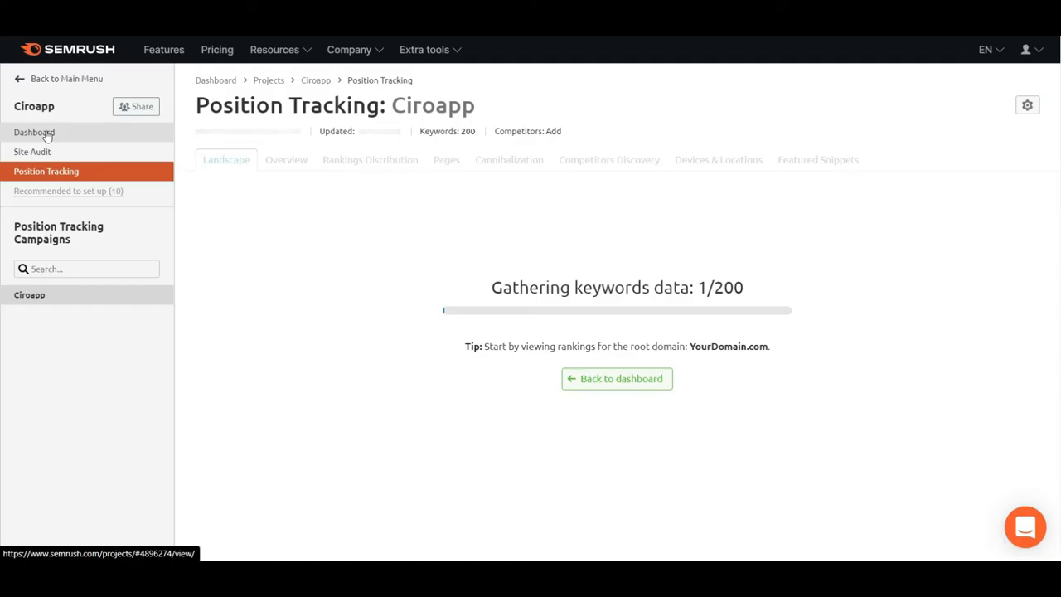
Step: Set up the On Page SEO Checker from the Ciroapp dashboard
click(33, 132)
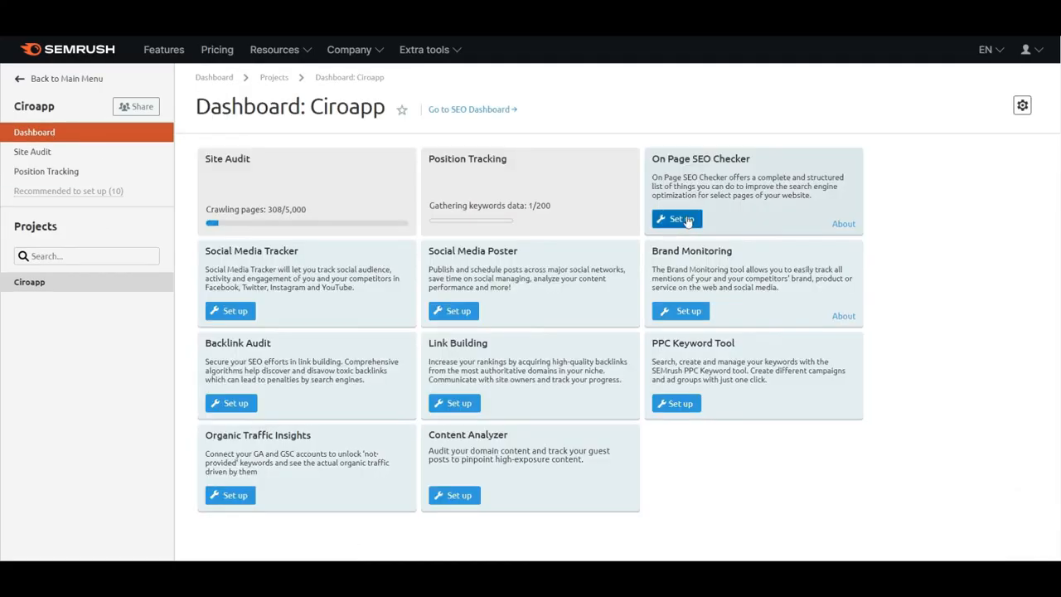
click(676, 218)
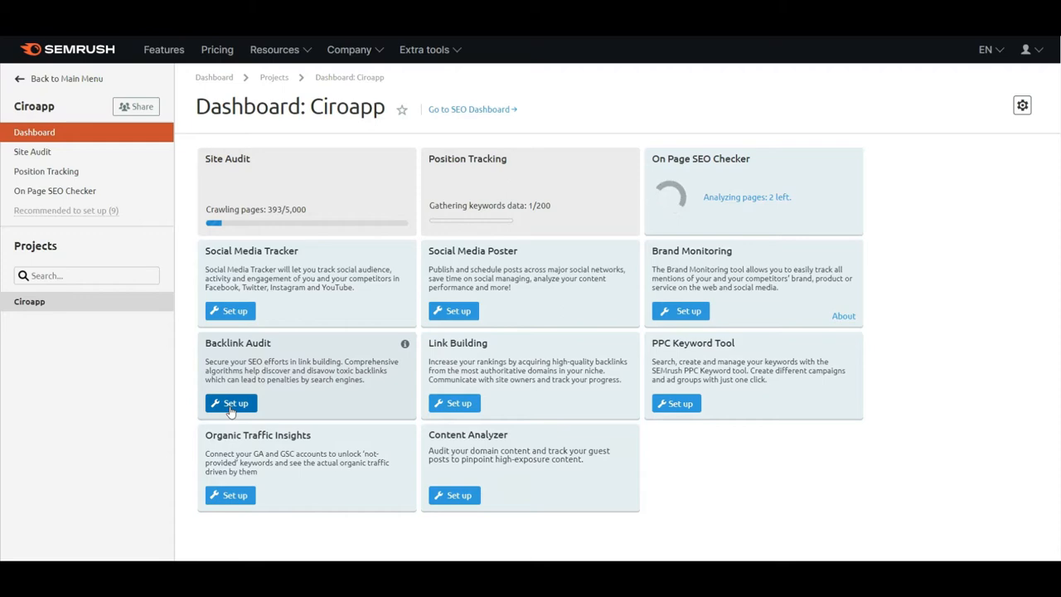
Step: Set up Backlink Audit connected to Google Search Console, letting the import run in background
click(229, 403)
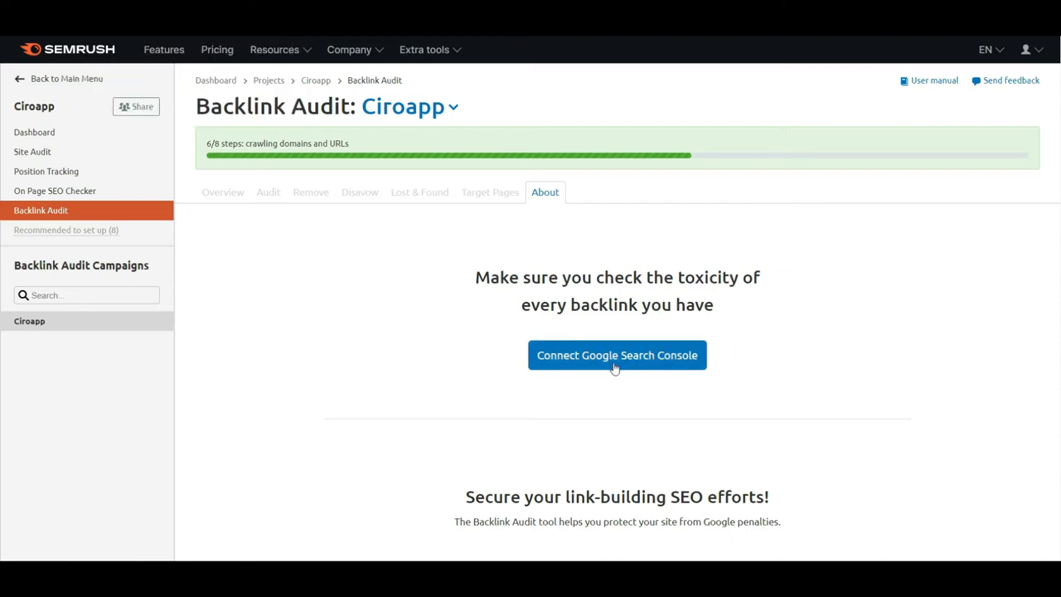
click(617, 355)
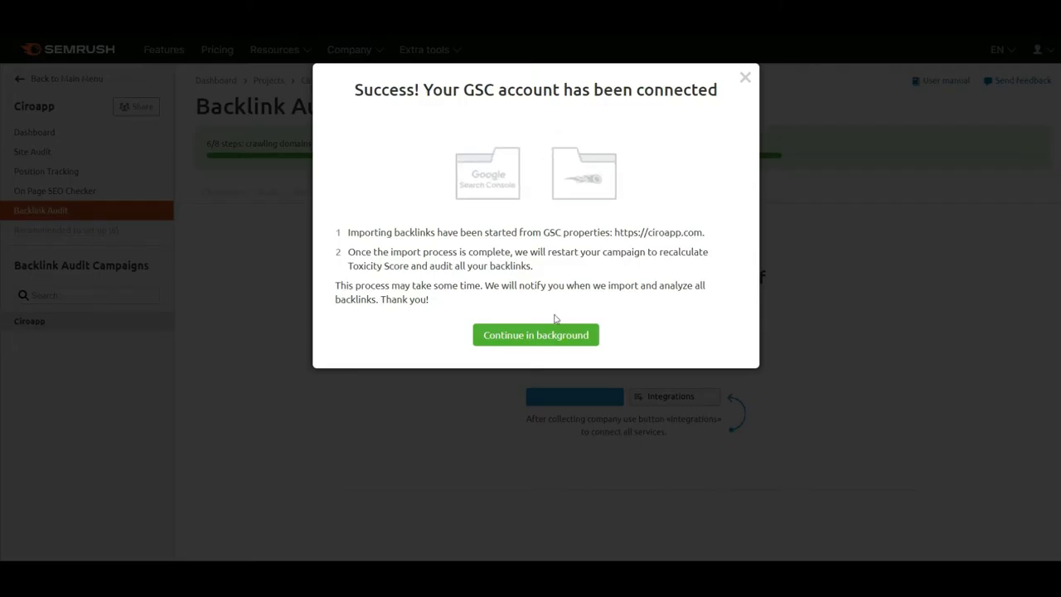
click(536, 335)
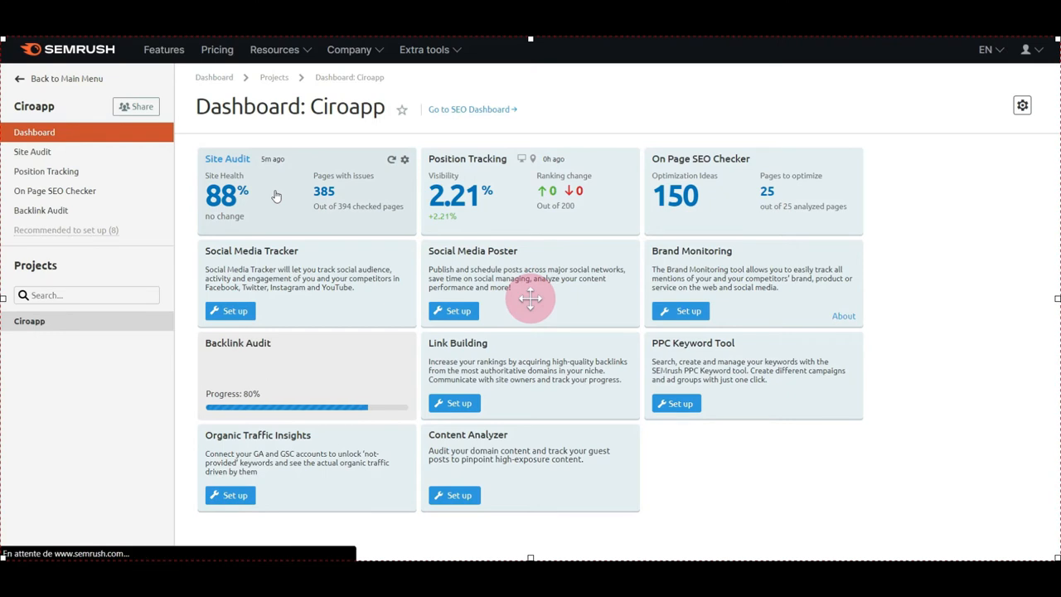
Step: Review the Site Audit overview with its 2 errors, warnings and notices
click(226, 159)
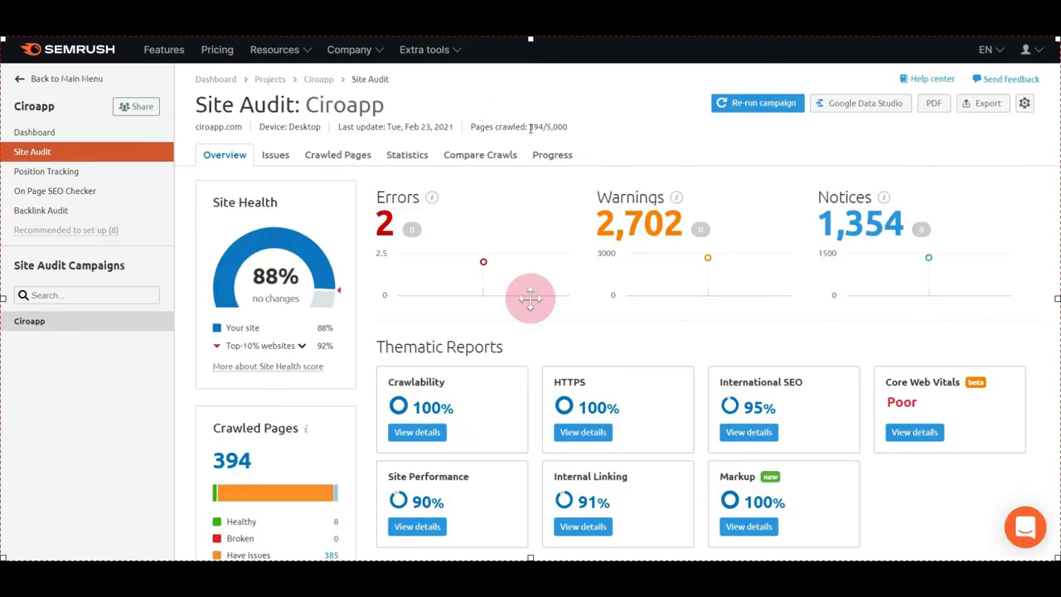
scroll(down, 3)
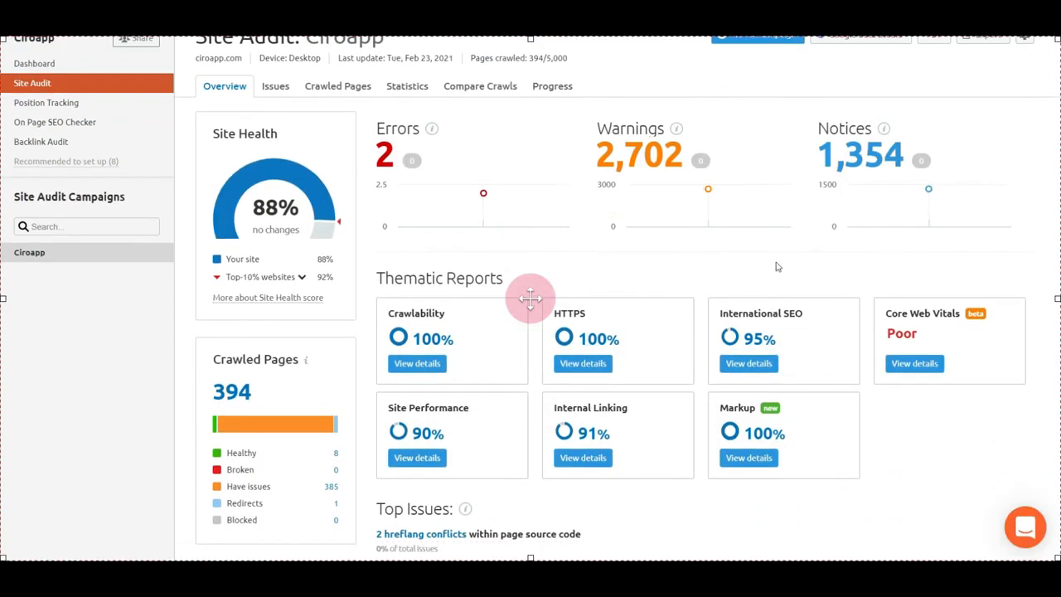
scroll(down, 3)
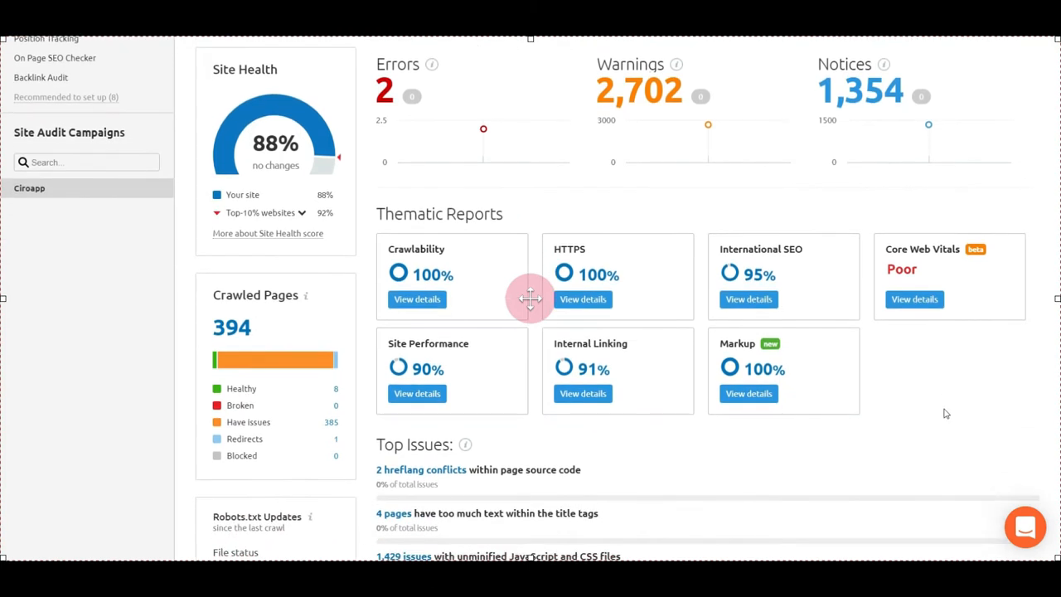
mouse_move(322, 162)
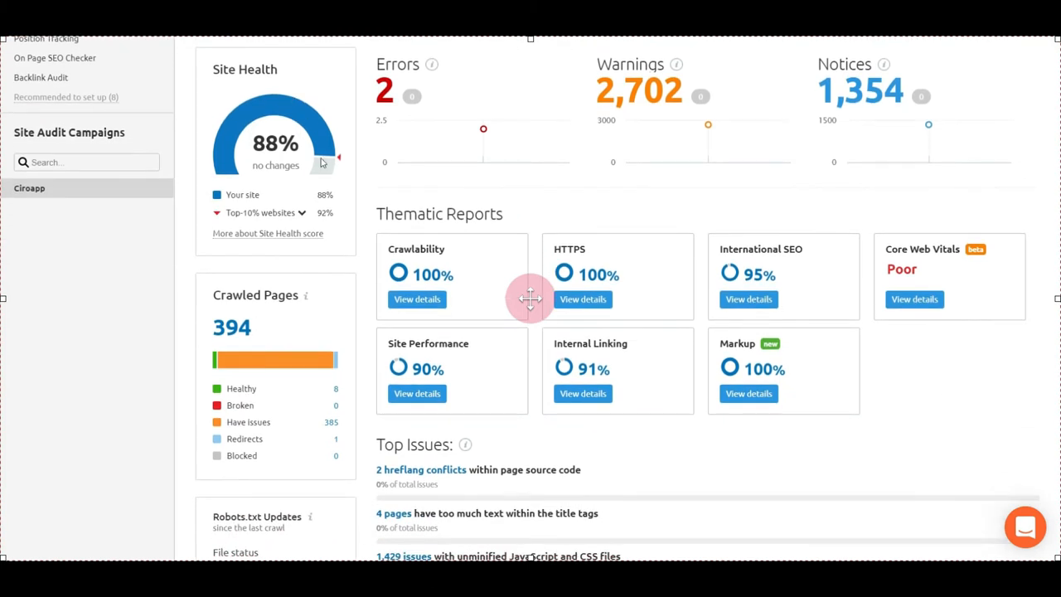
scroll(down, 3)
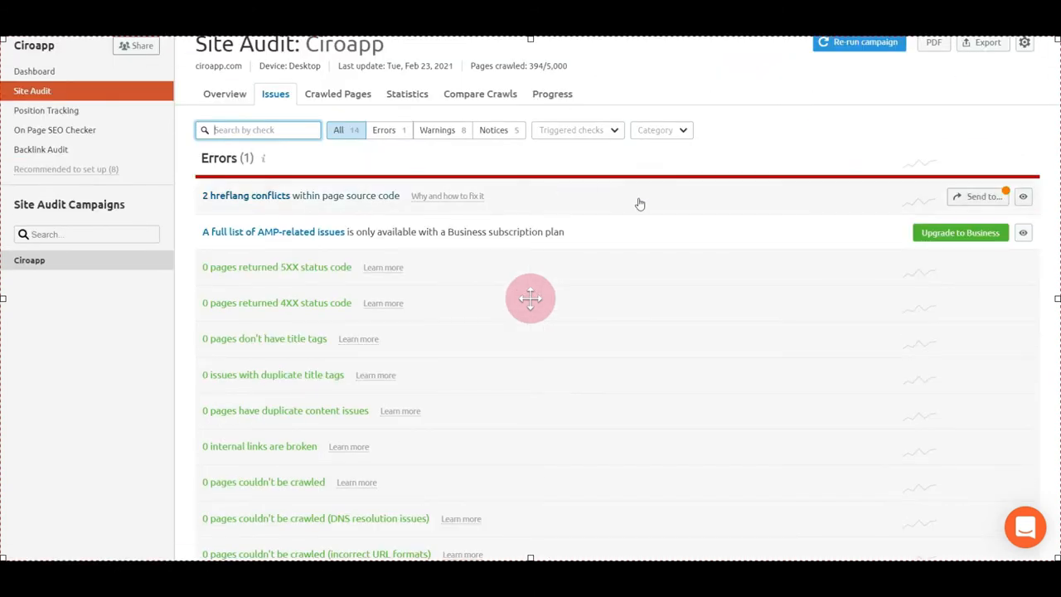
Step: View the Crawled Pages, Statistics, Compare Crawls and Progress reports in turn
click(338, 92)
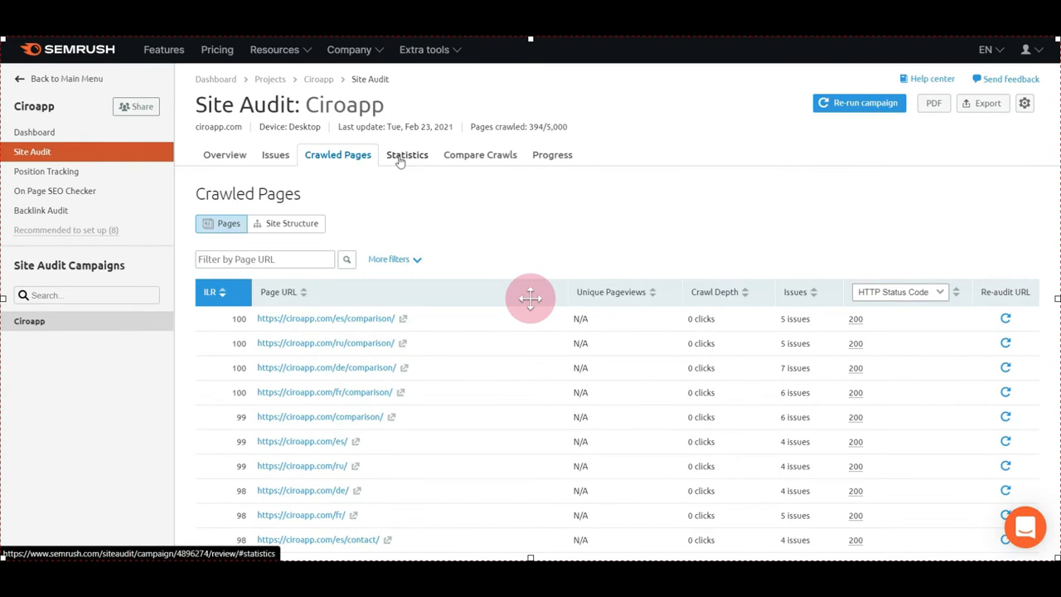
click(408, 156)
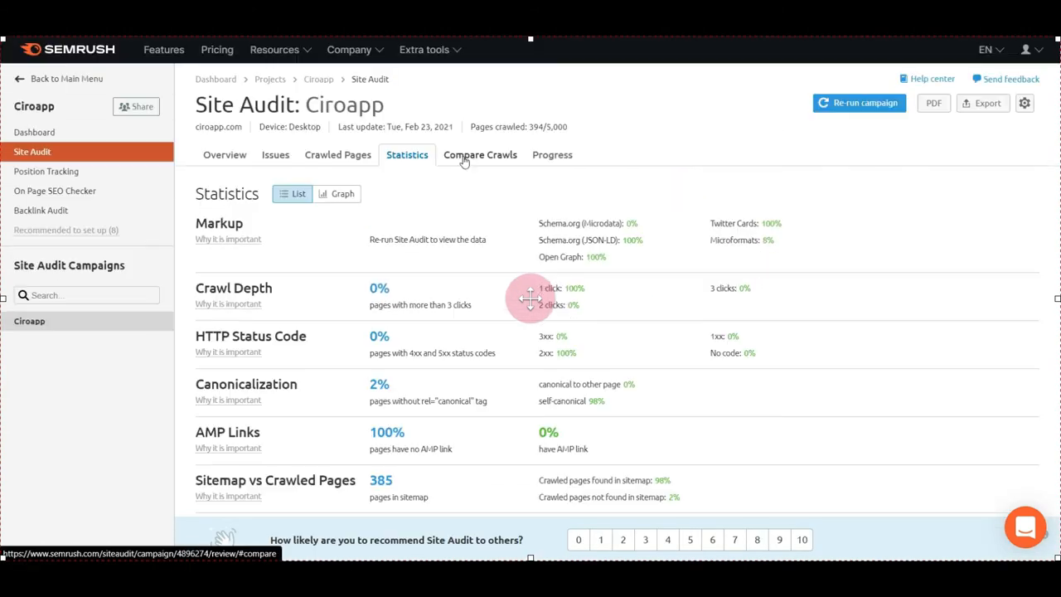
click(481, 154)
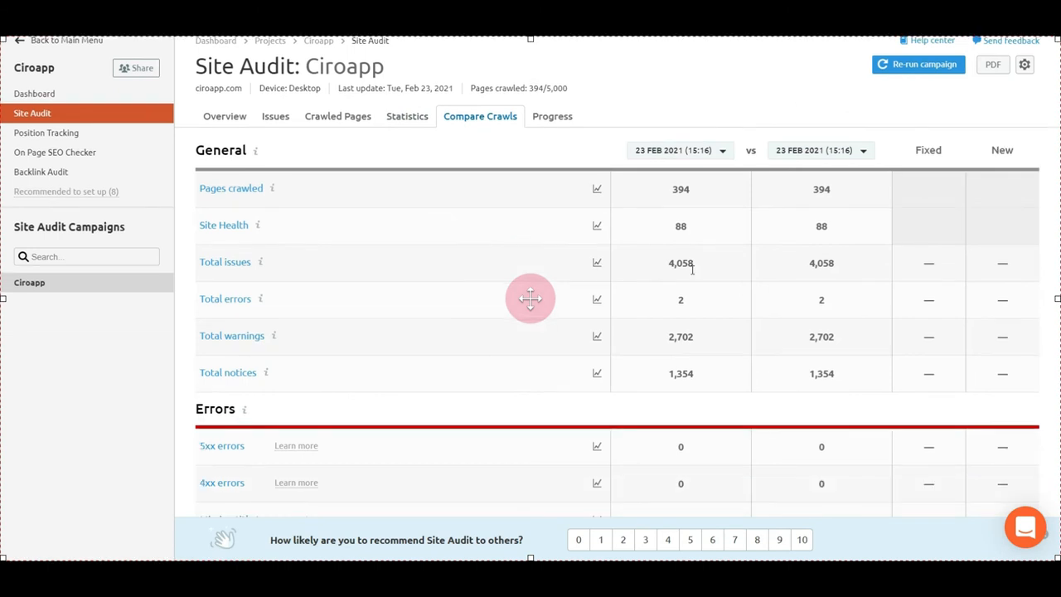
scroll(down, 3)
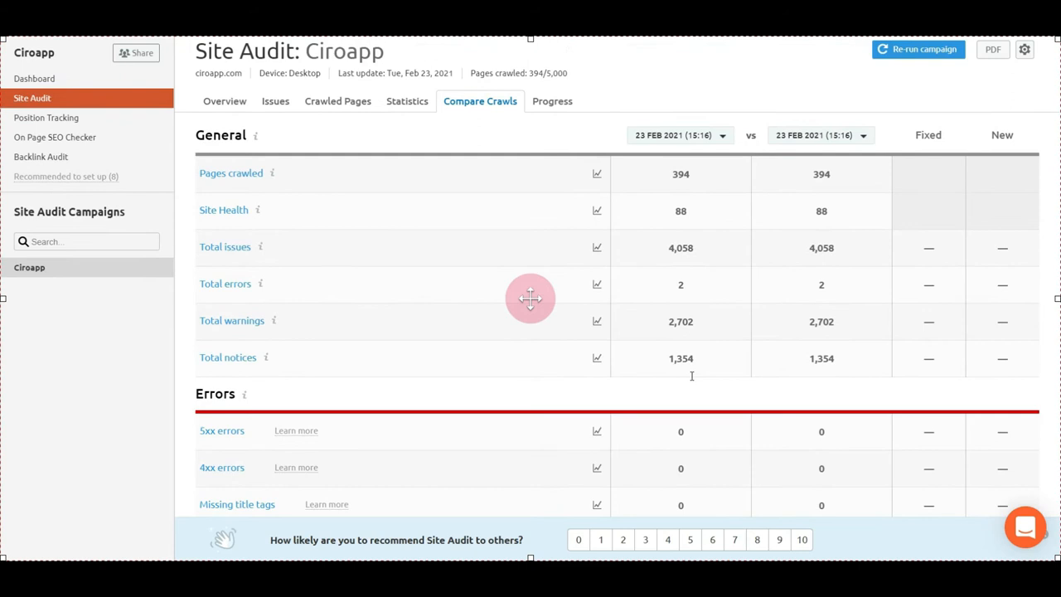
click(551, 101)
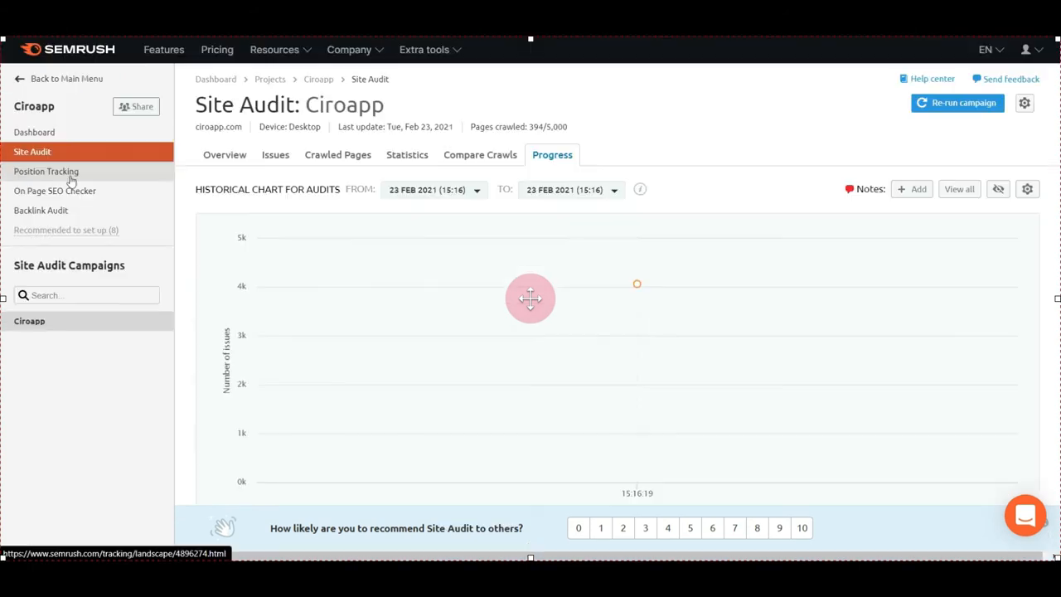
Step: Review Position Tracking's landscape of rankings and SERP features, then its visibility overview
click(44, 171)
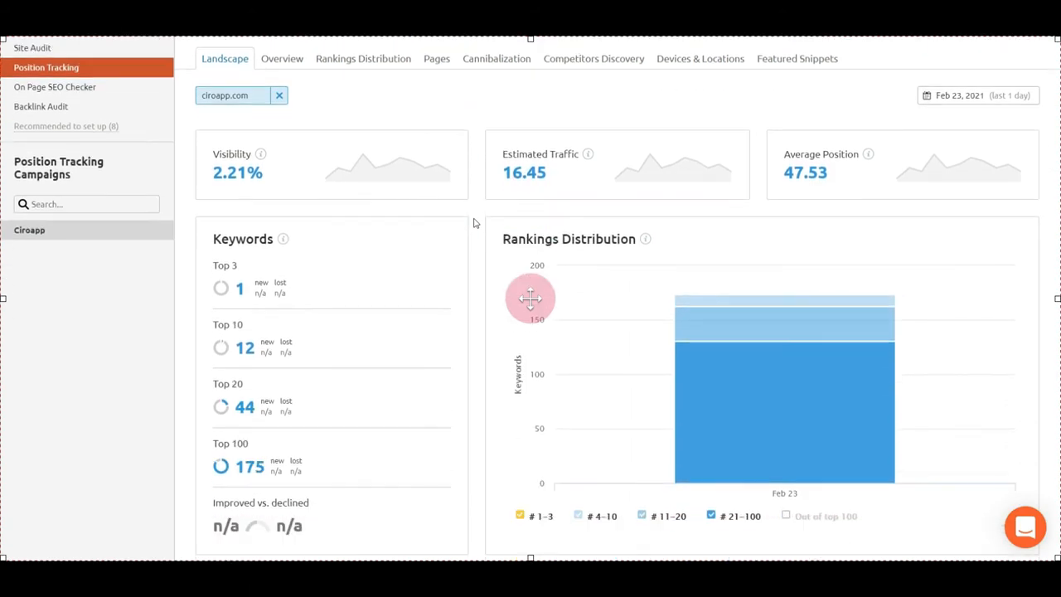
mouse_move(668, 192)
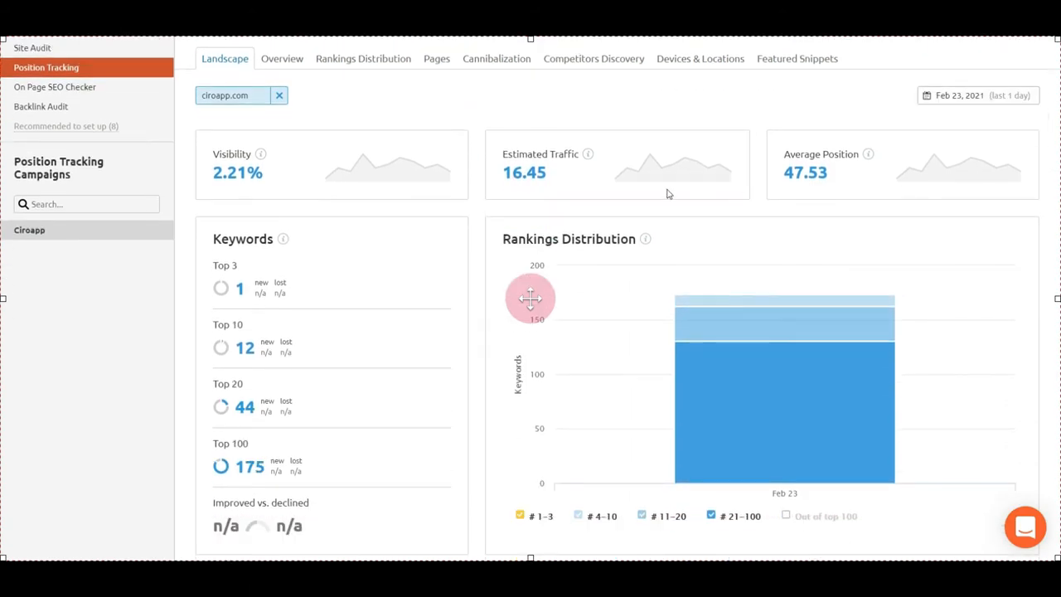
scroll(down, 3)
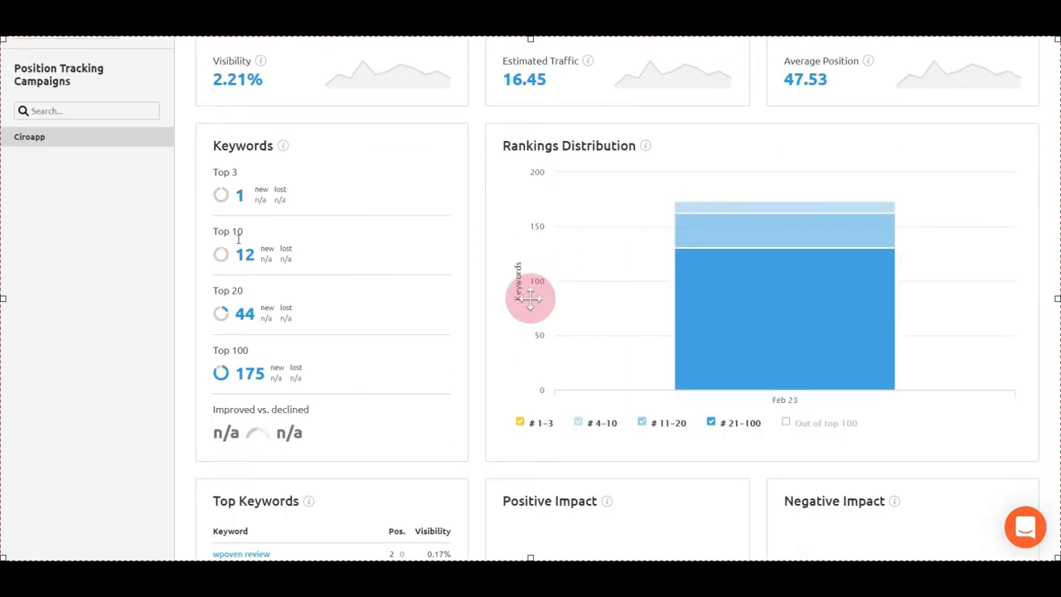
scroll(down, 3)
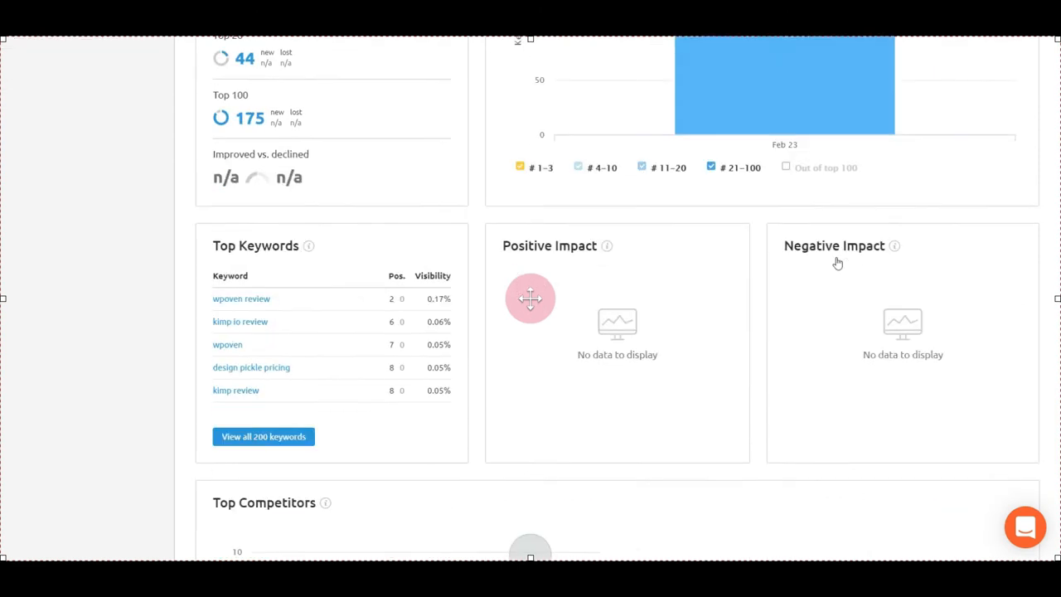
scroll(down, 3)
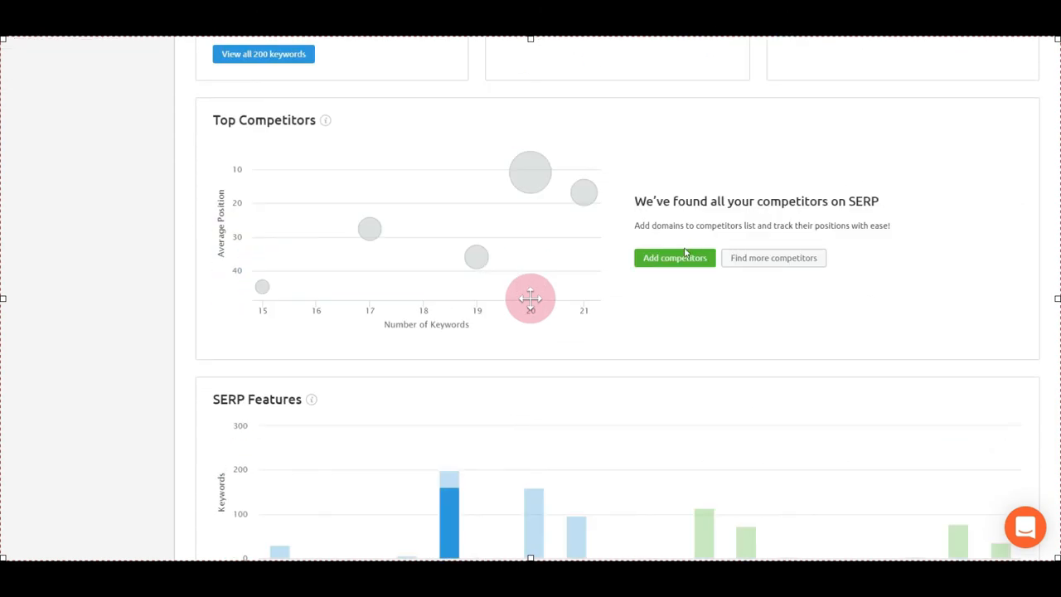
scroll(down, 3)
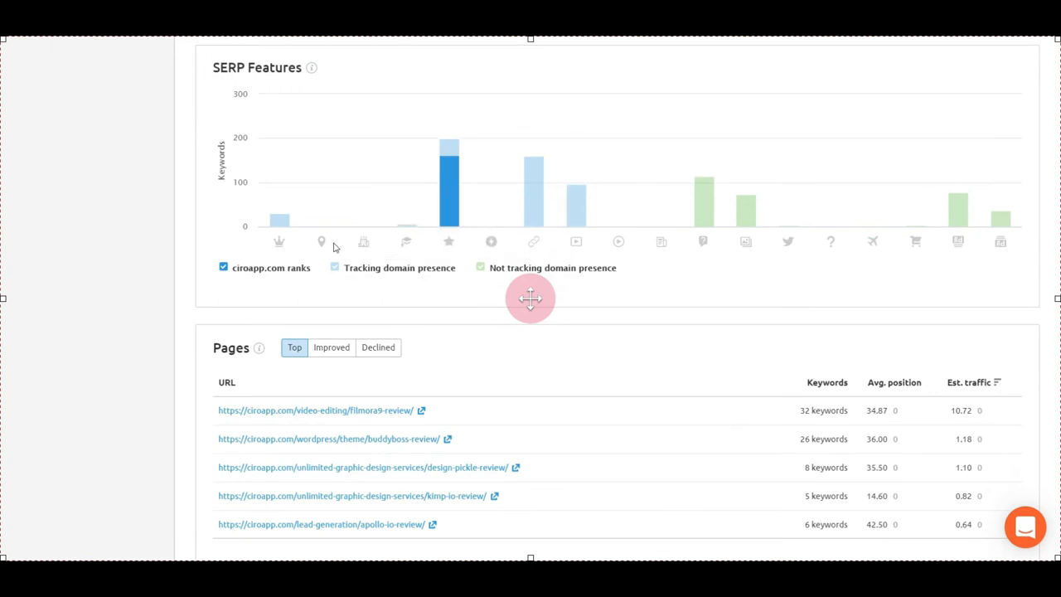
mouse_move(447, 242)
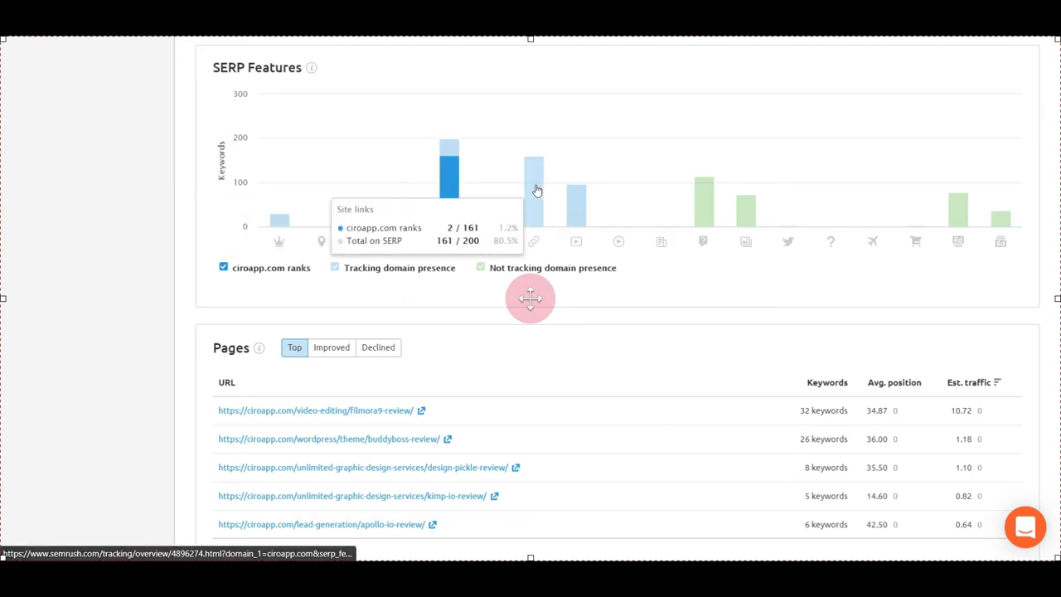
mouse_move(747, 217)
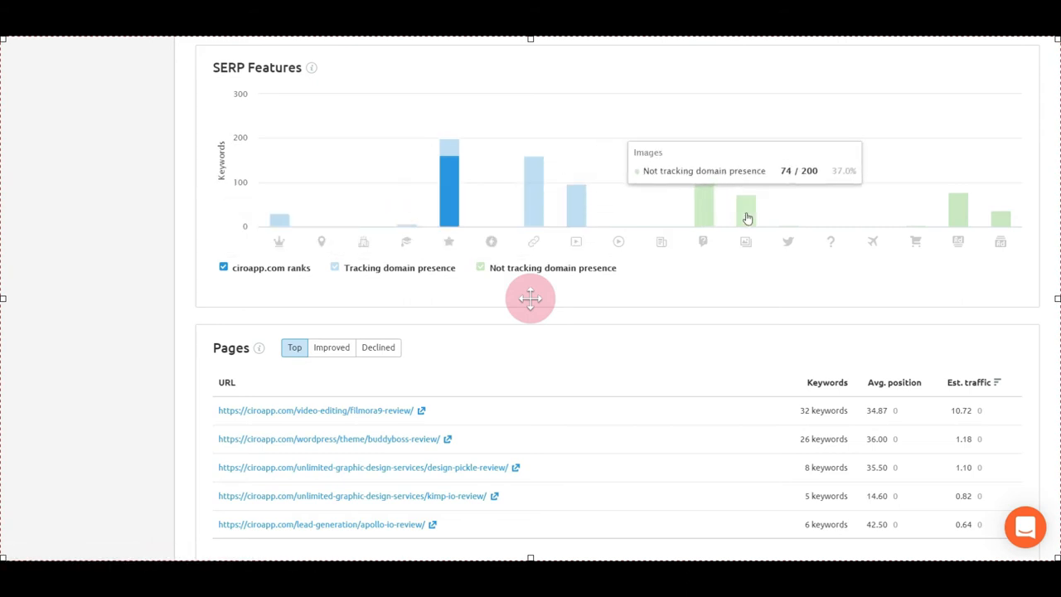
scroll(down, 3)
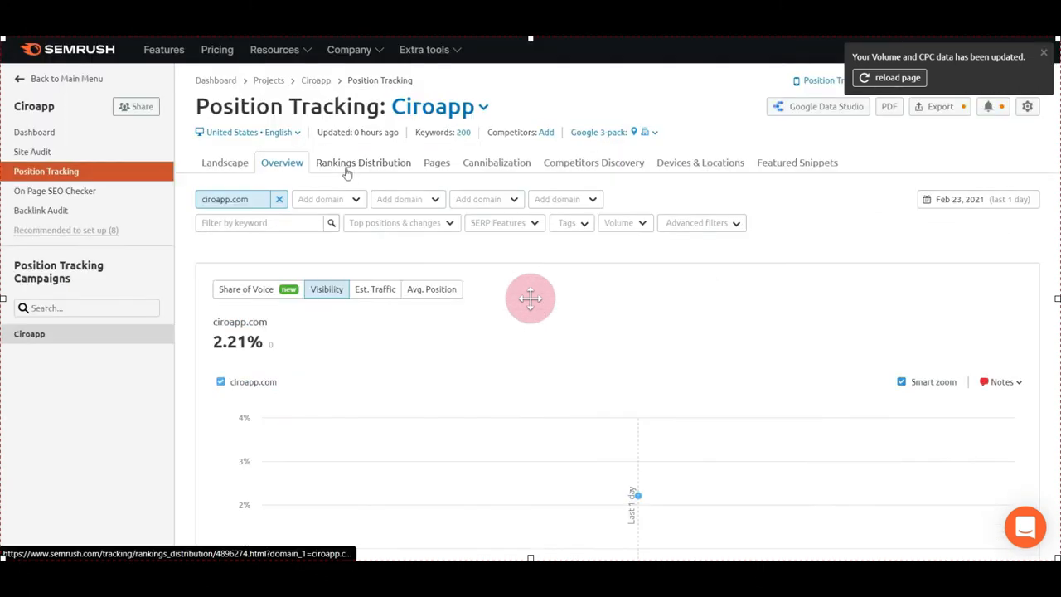
Step: View Rankings Distribution, then the Featured Snippets report listing 32 snippet keywords
click(363, 163)
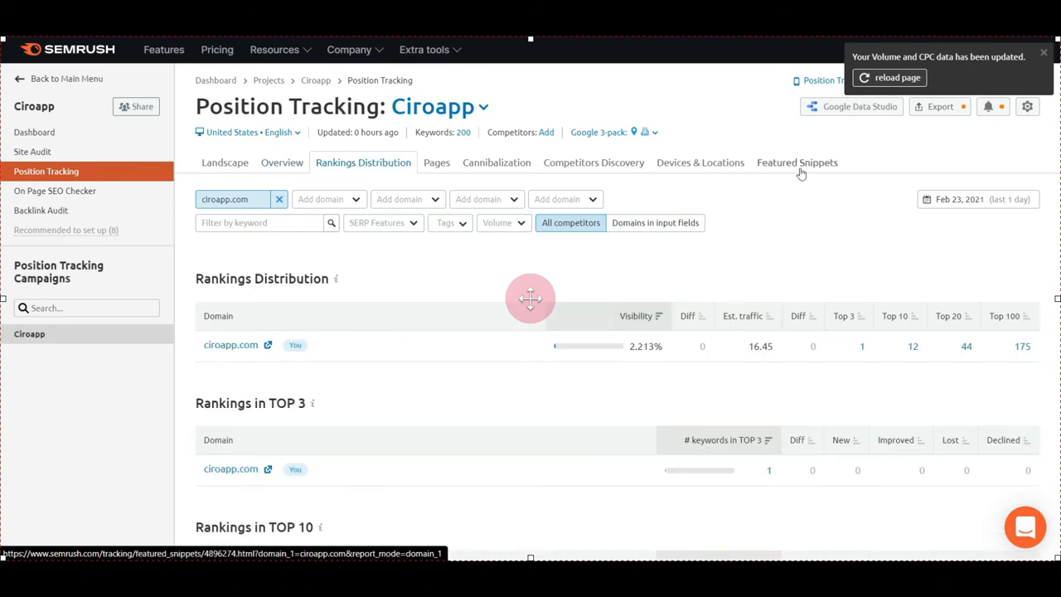
click(795, 162)
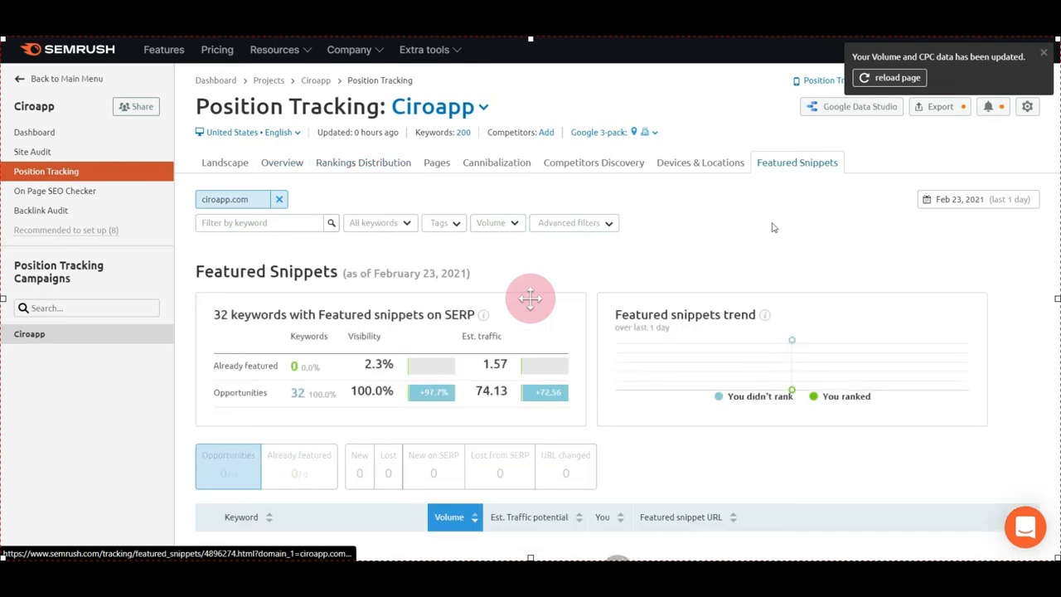
scroll(down, 3)
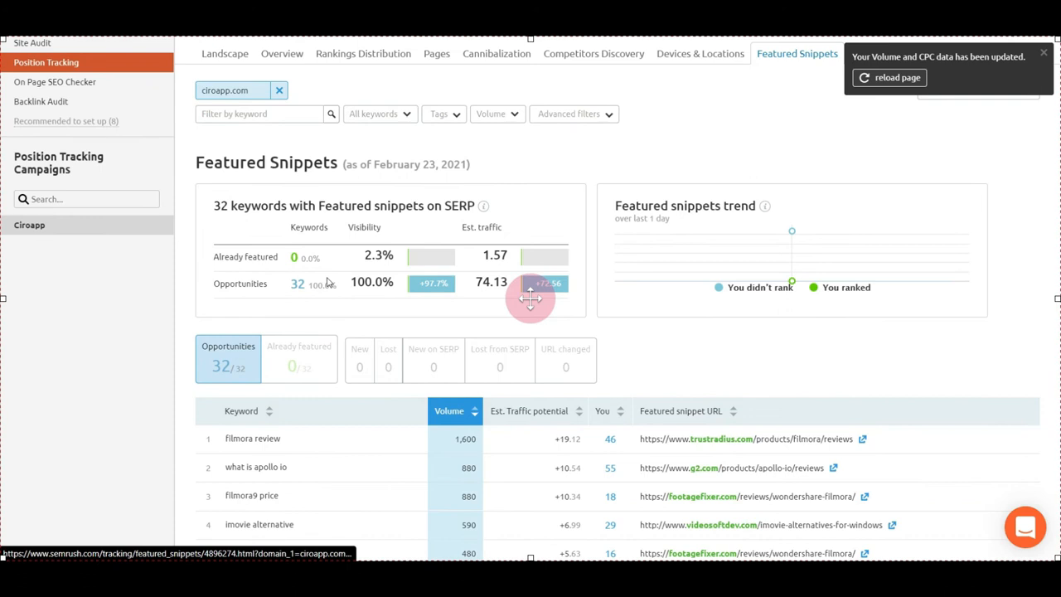
scroll(down, 3)
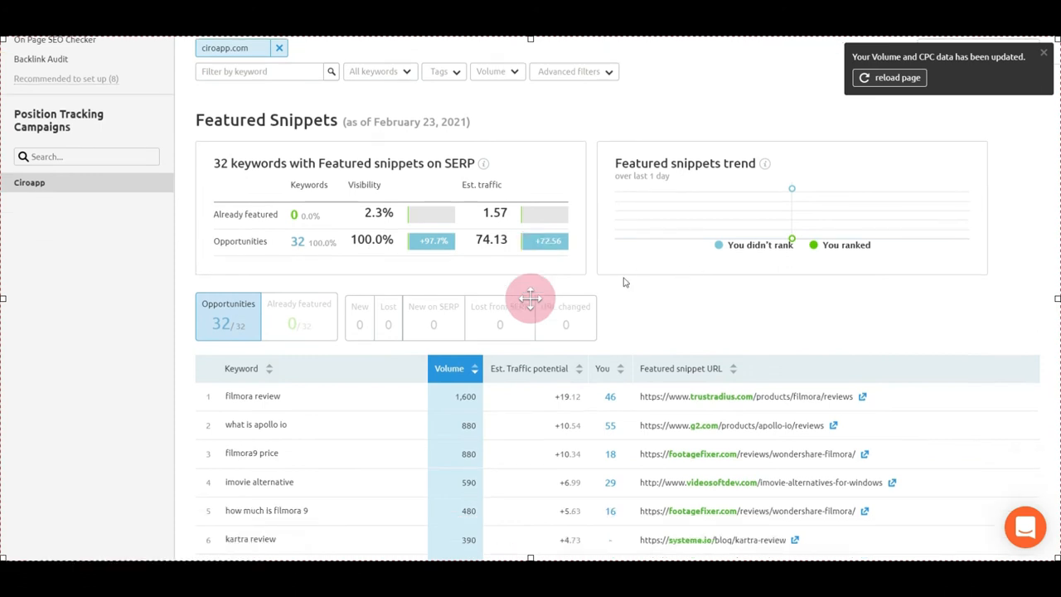
scroll(down, 3)
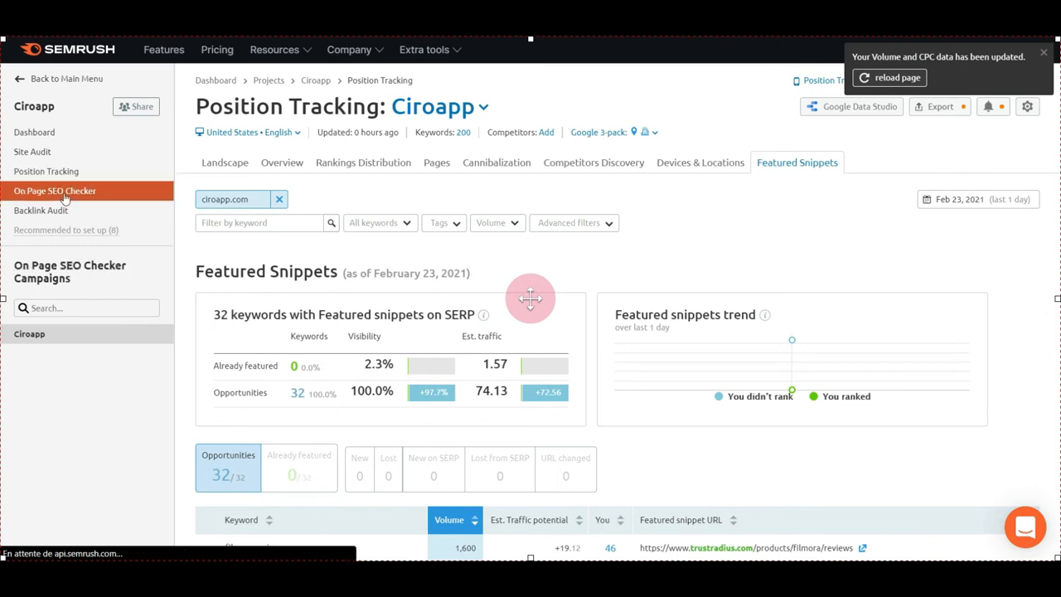
Step: Review the On Page SEO Checker overview's 150 ideas for 25 pages and top pages to optimize
click(55, 191)
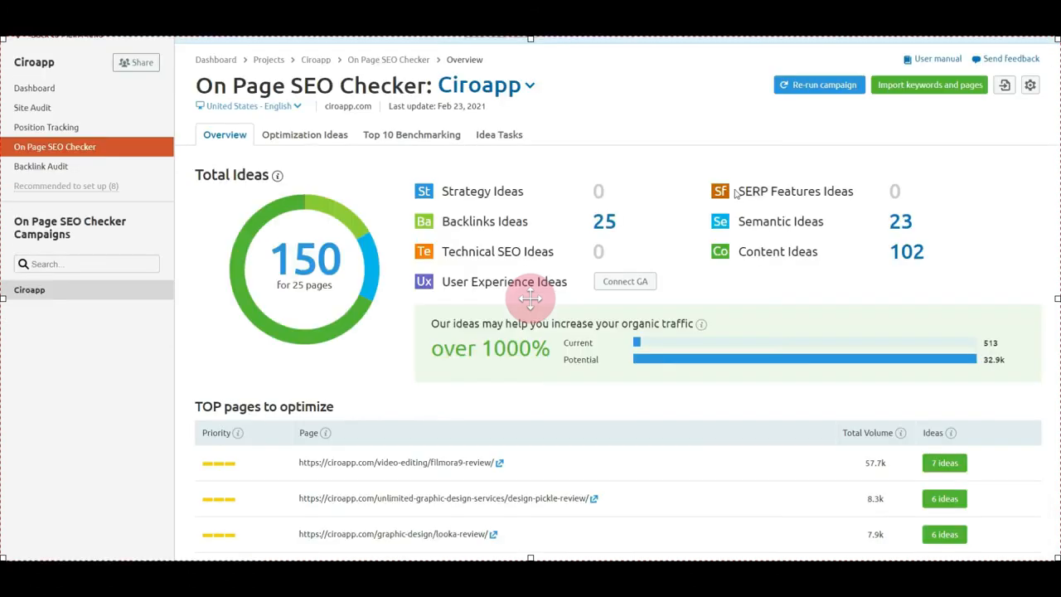
scroll(down, 3)
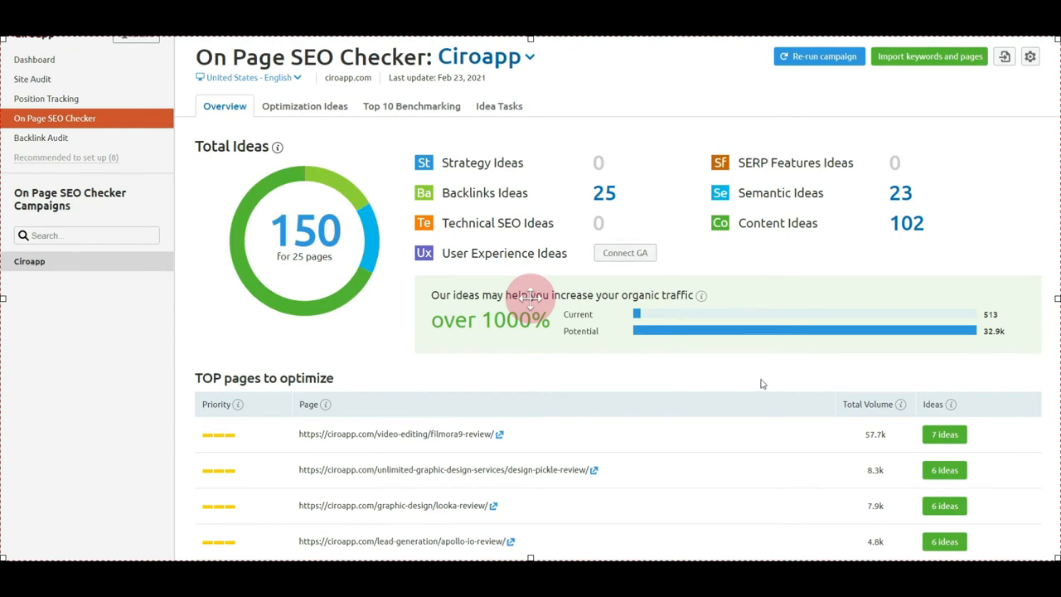
mouse_move(648, 371)
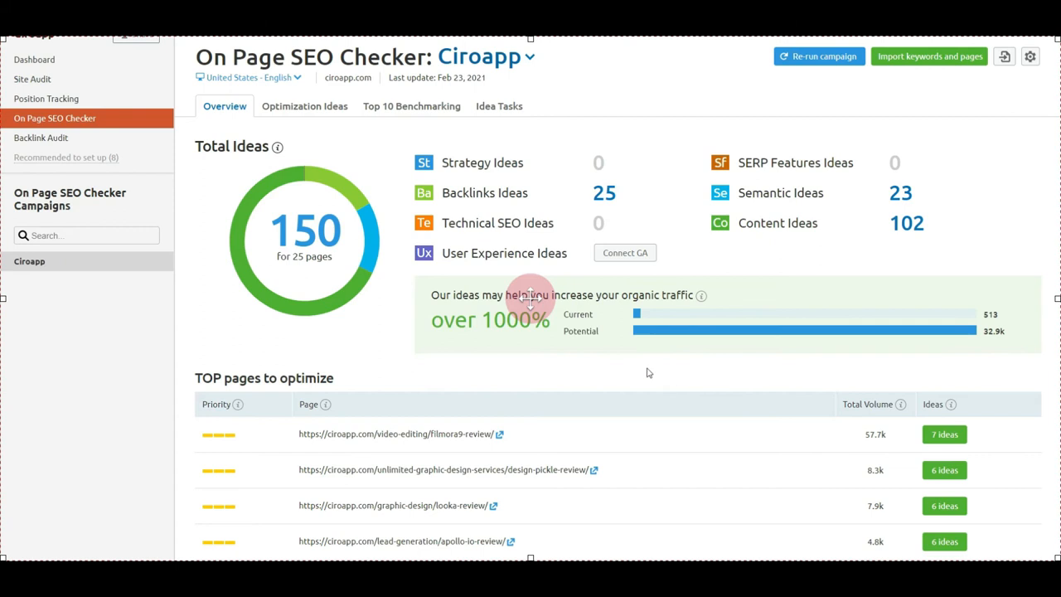
scroll(down, 3)
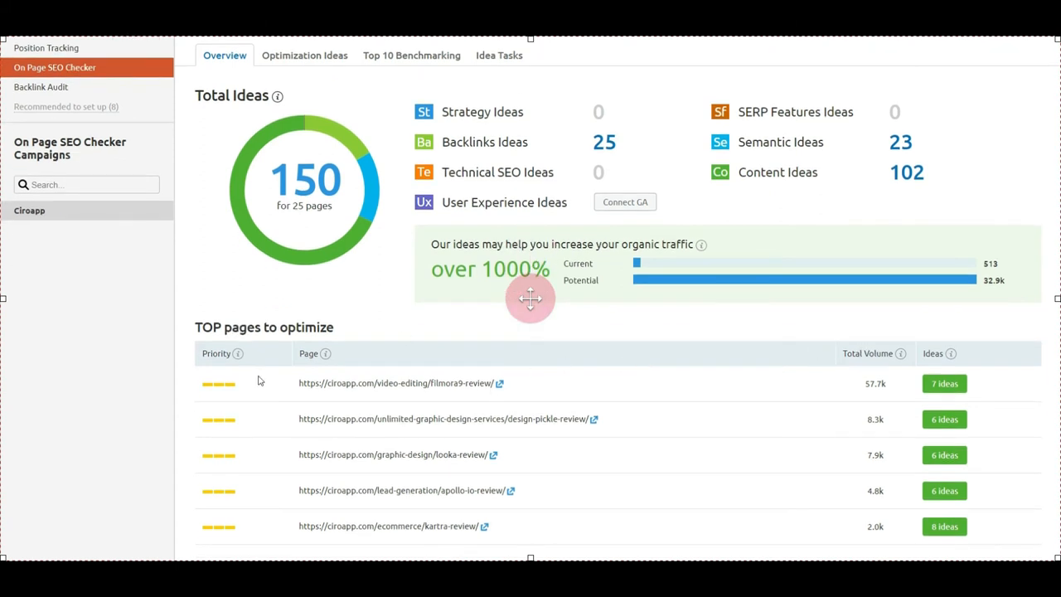
mouse_move(945, 385)
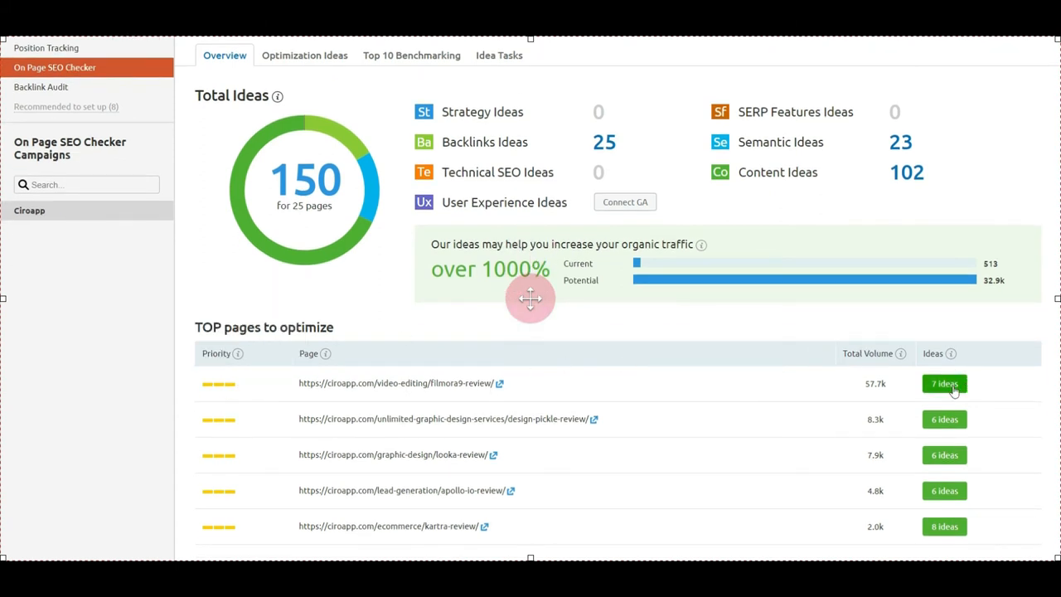
mouse_move(951, 384)
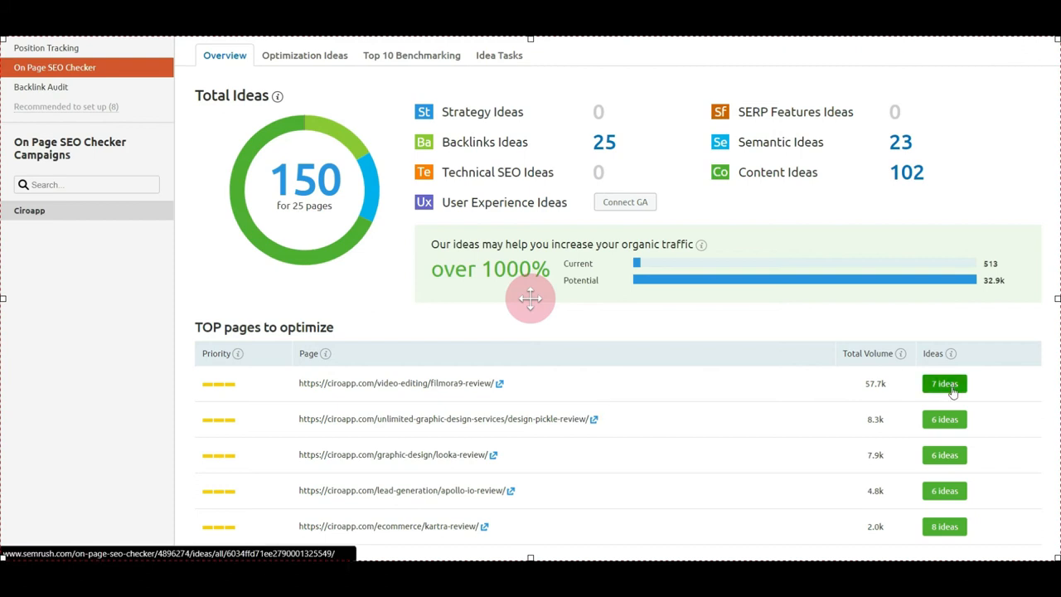
Step: Review the 7 optimization ideas for the filmora9-review page: strategy, content, semantic, backlink and technical
click(943, 383)
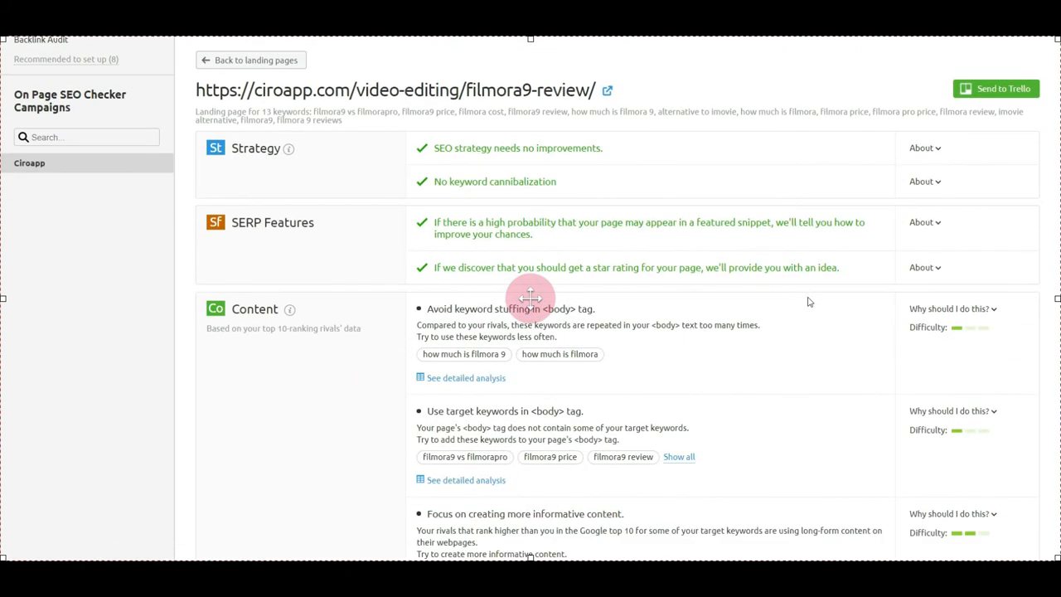
scroll(down, 3)
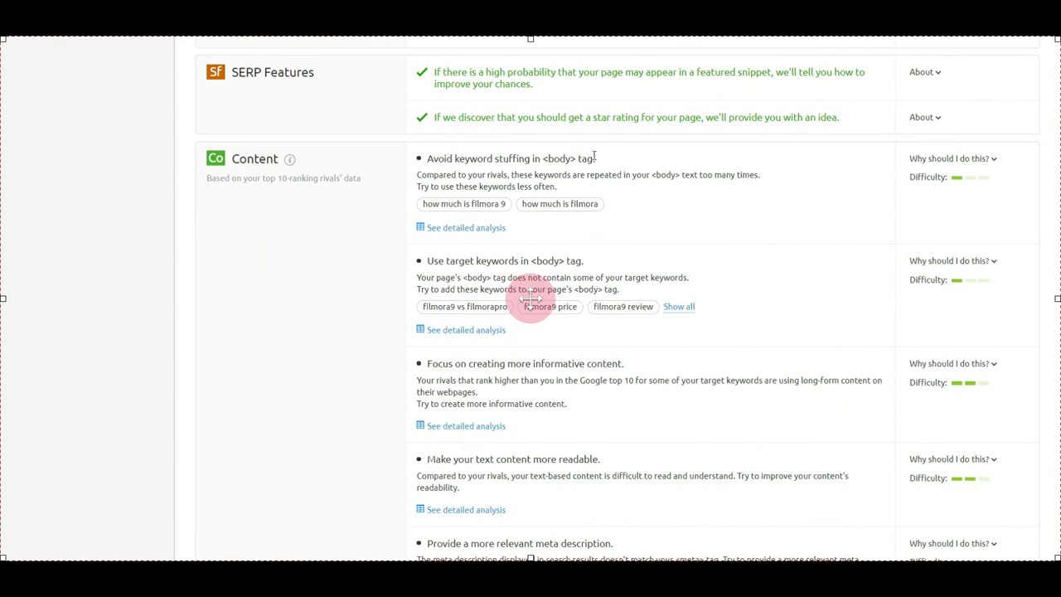
mouse_move(658, 200)
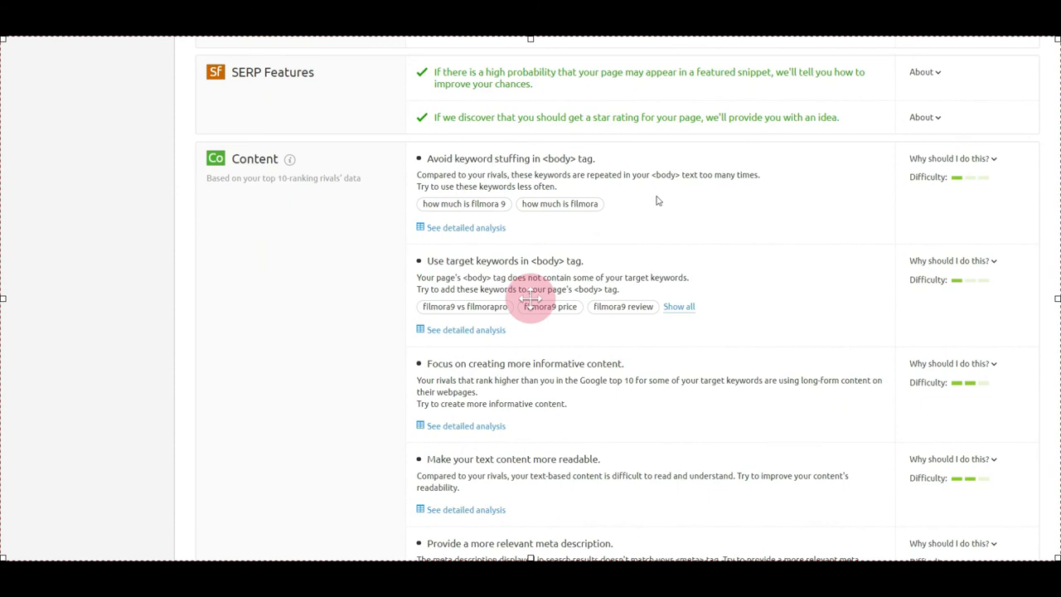
scroll(down, 3)
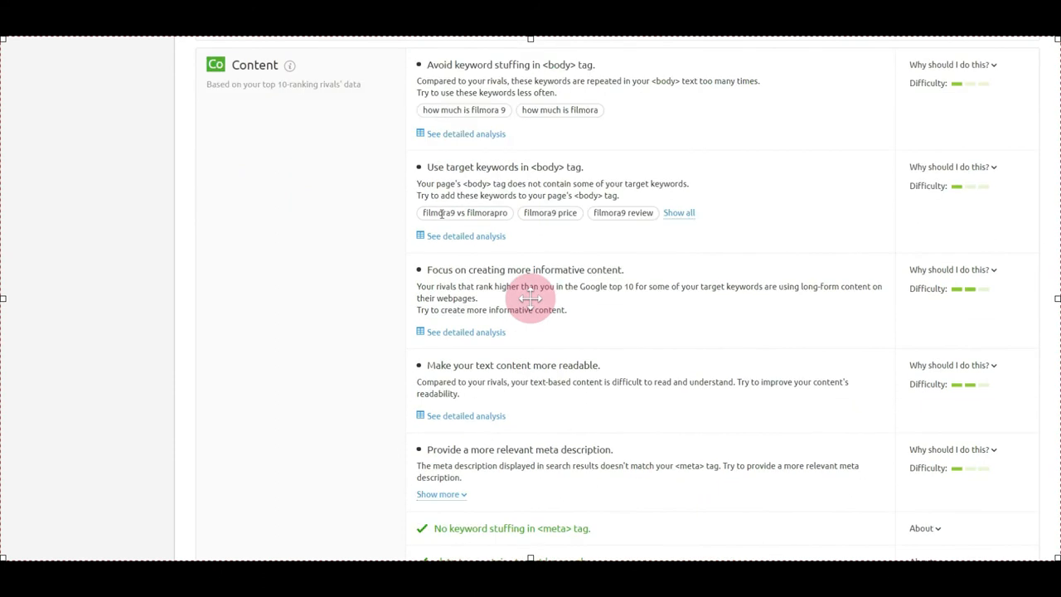
scroll(down, 3)
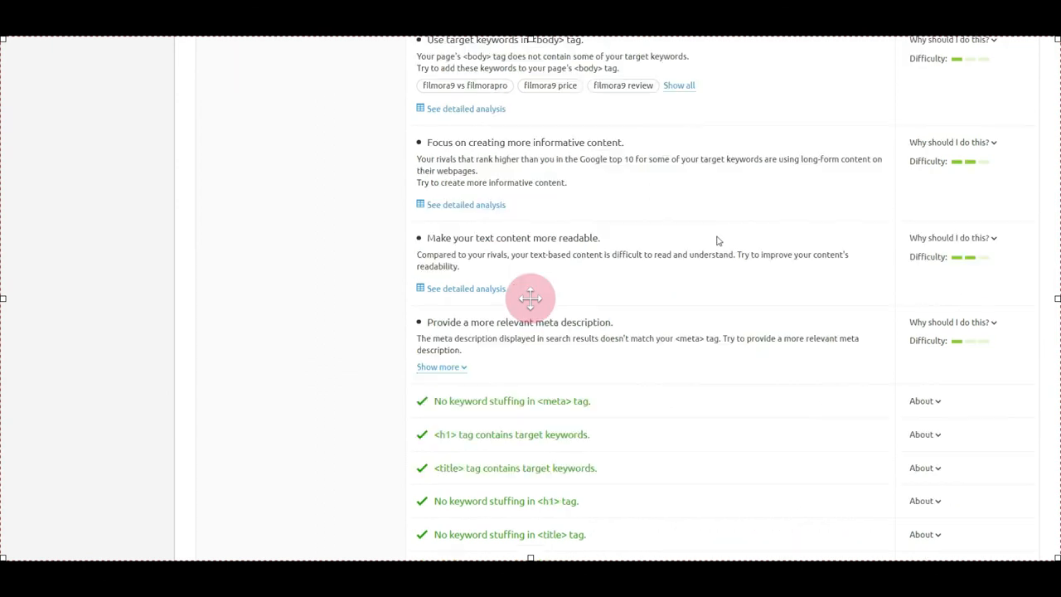
scroll(down, 3)
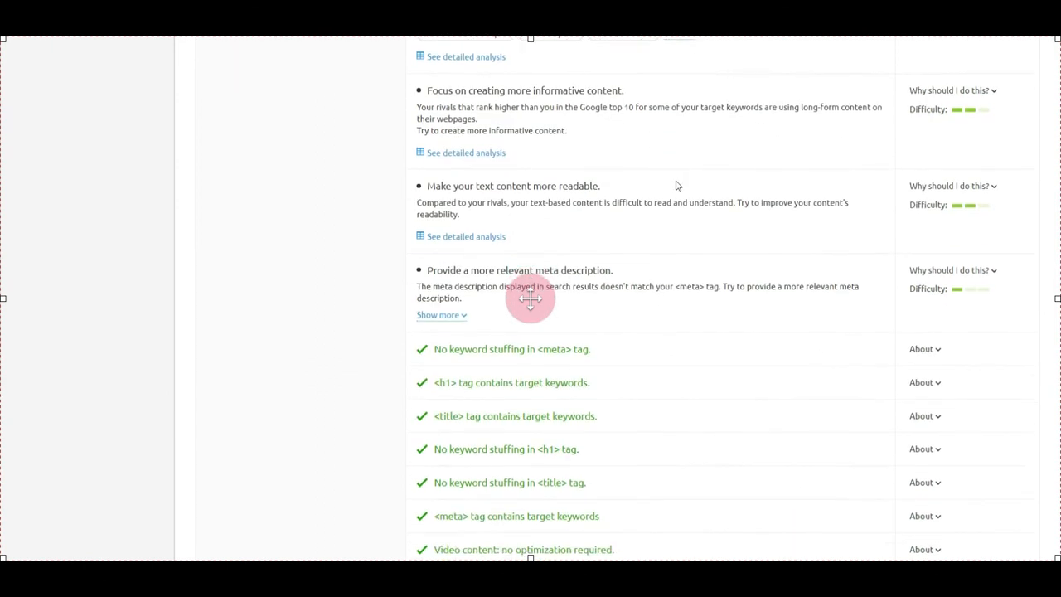
scroll(down, 3)
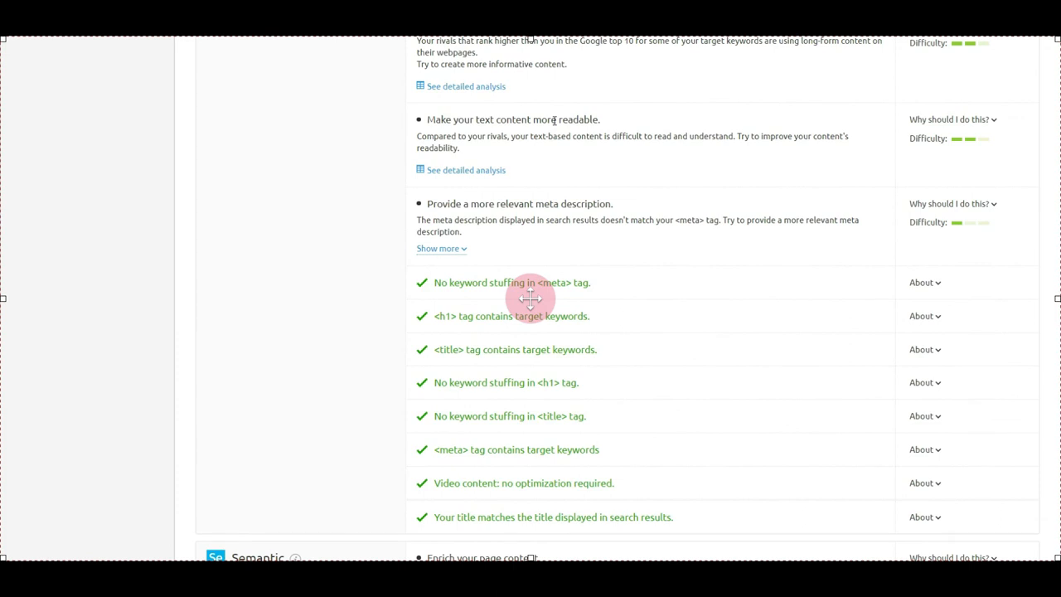
scroll(down, 3)
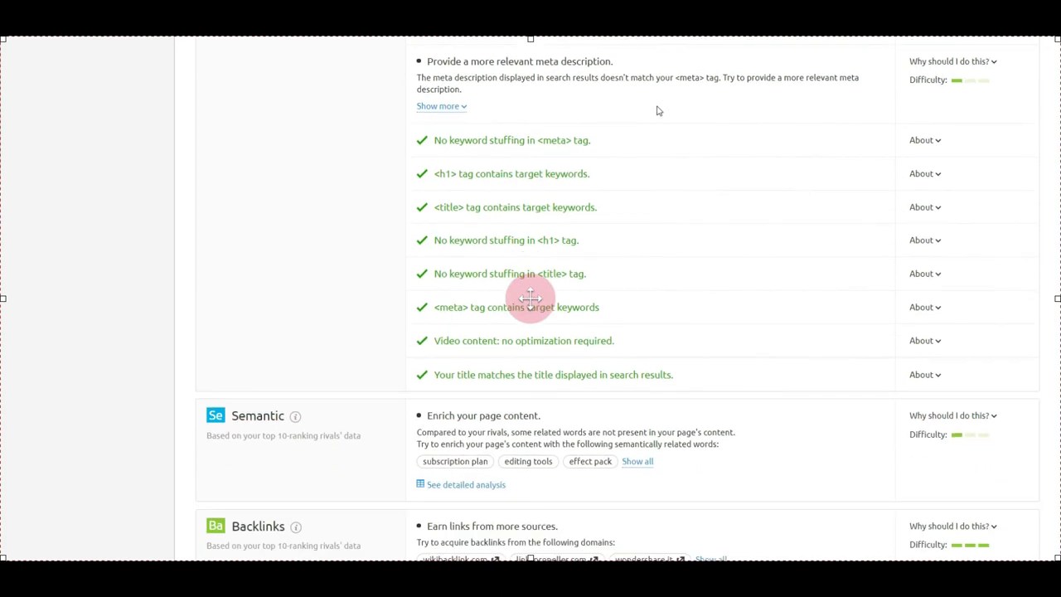
scroll(down, 3)
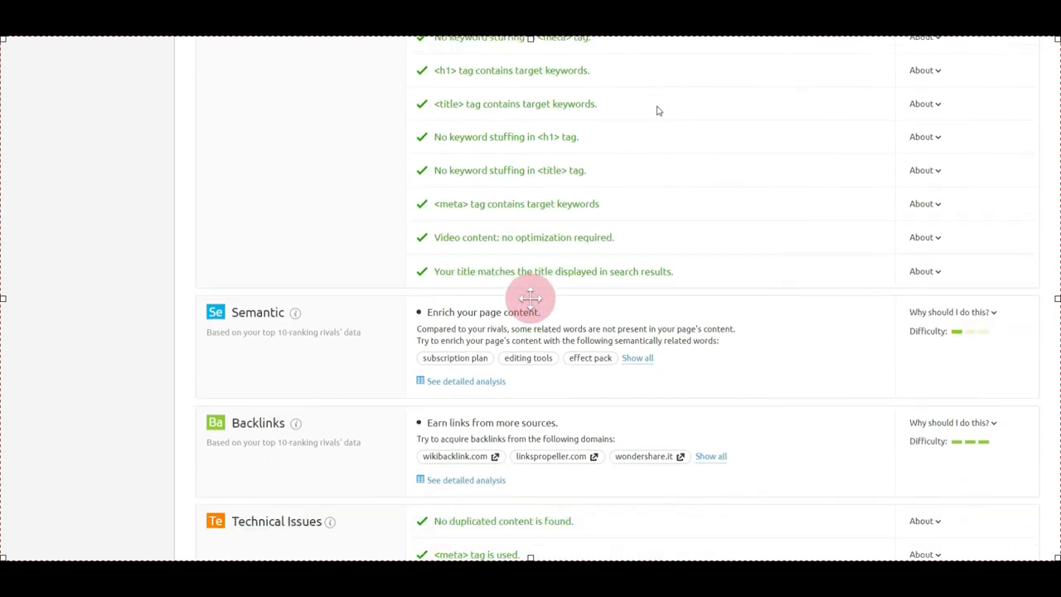
scroll(down, 3)
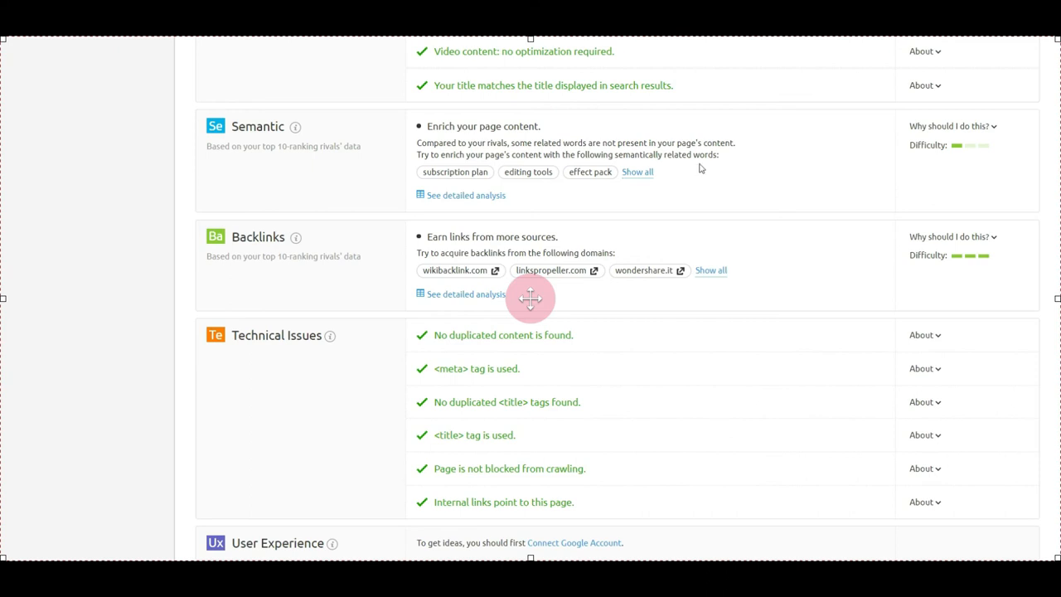
mouse_move(650, 194)
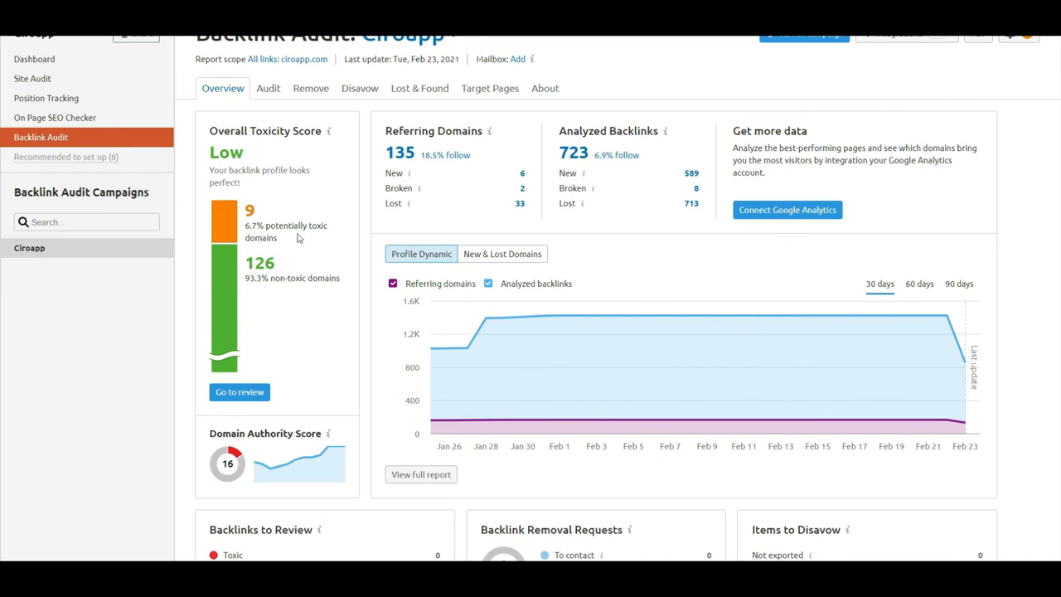
Step: Review the Backlink Audit overview, then the Lost & Found list of new backlinks with toxicity scores
scroll(down, 3)
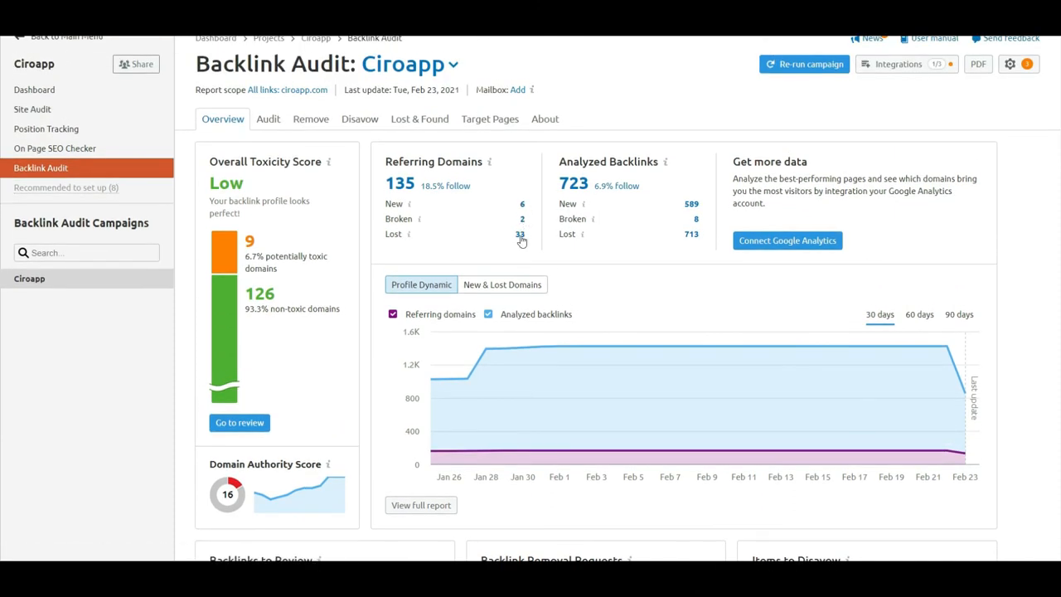
scroll(down, 3)
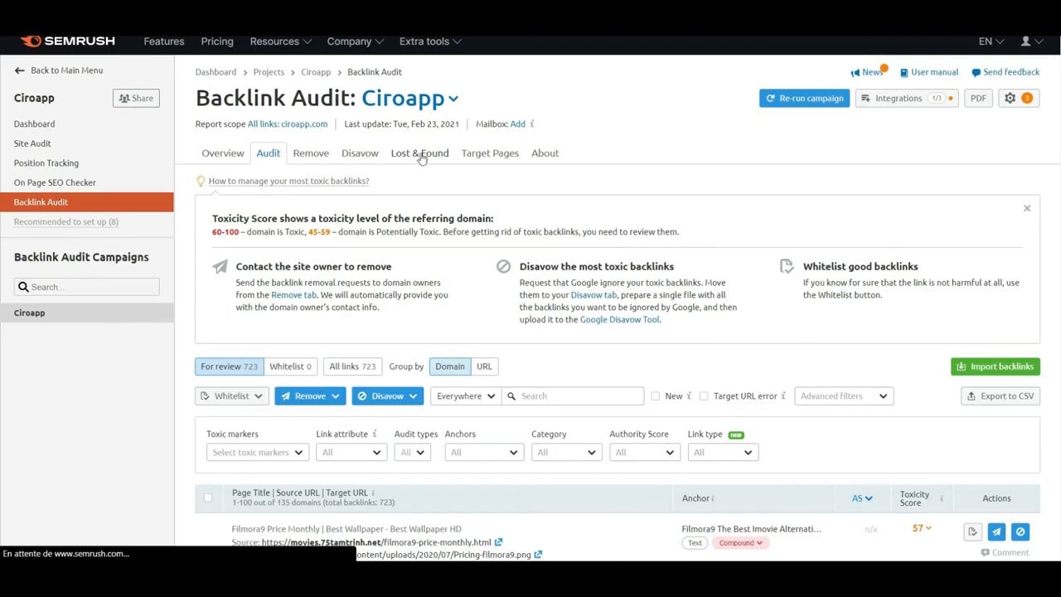
click(419, 153)
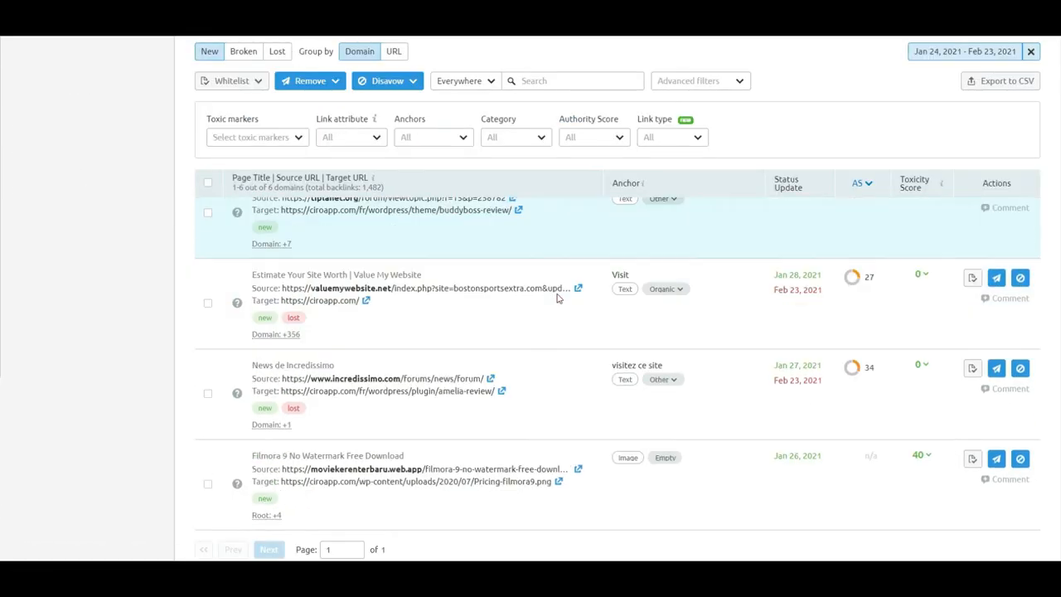
scroll(down, 3)
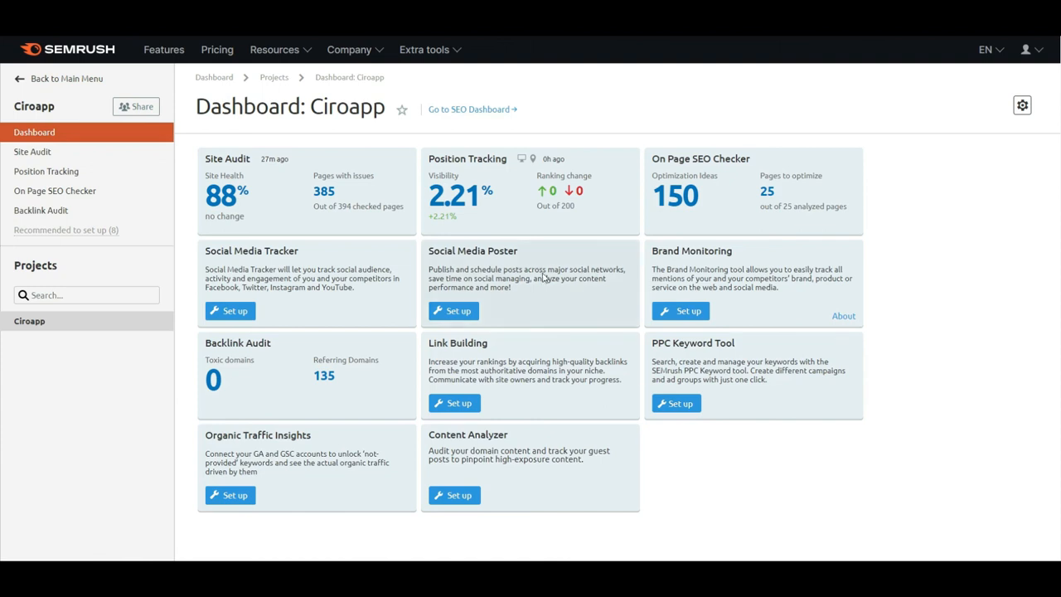
mouse_move(355, 194)
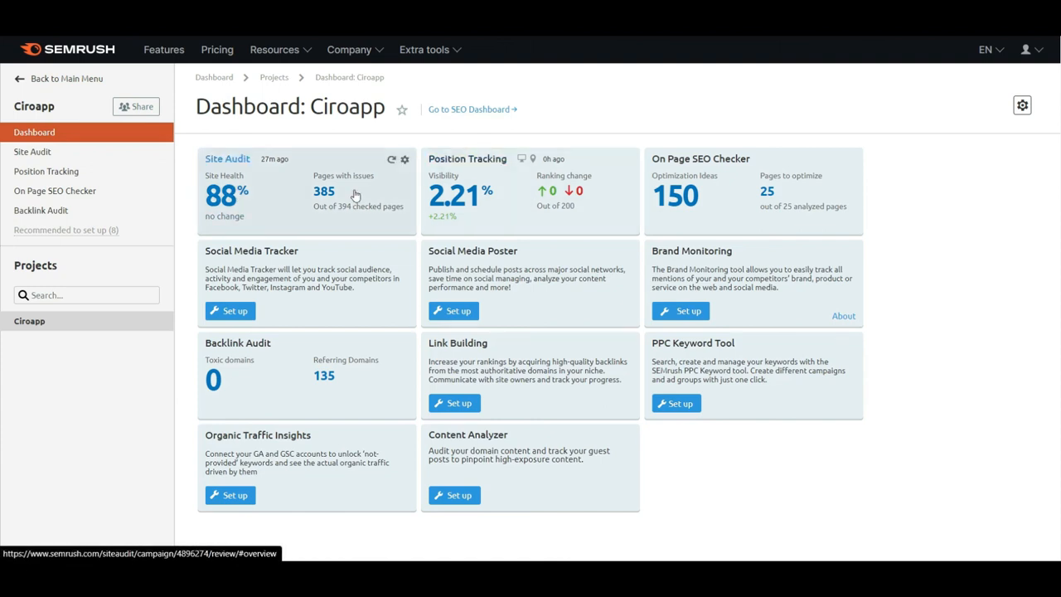
mouse_move(635, 249)
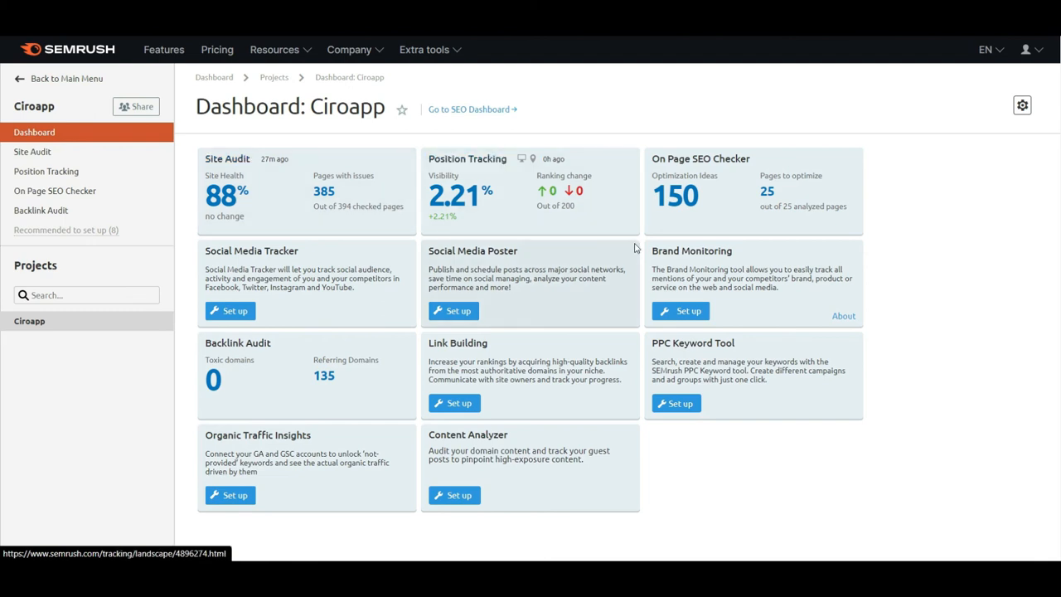